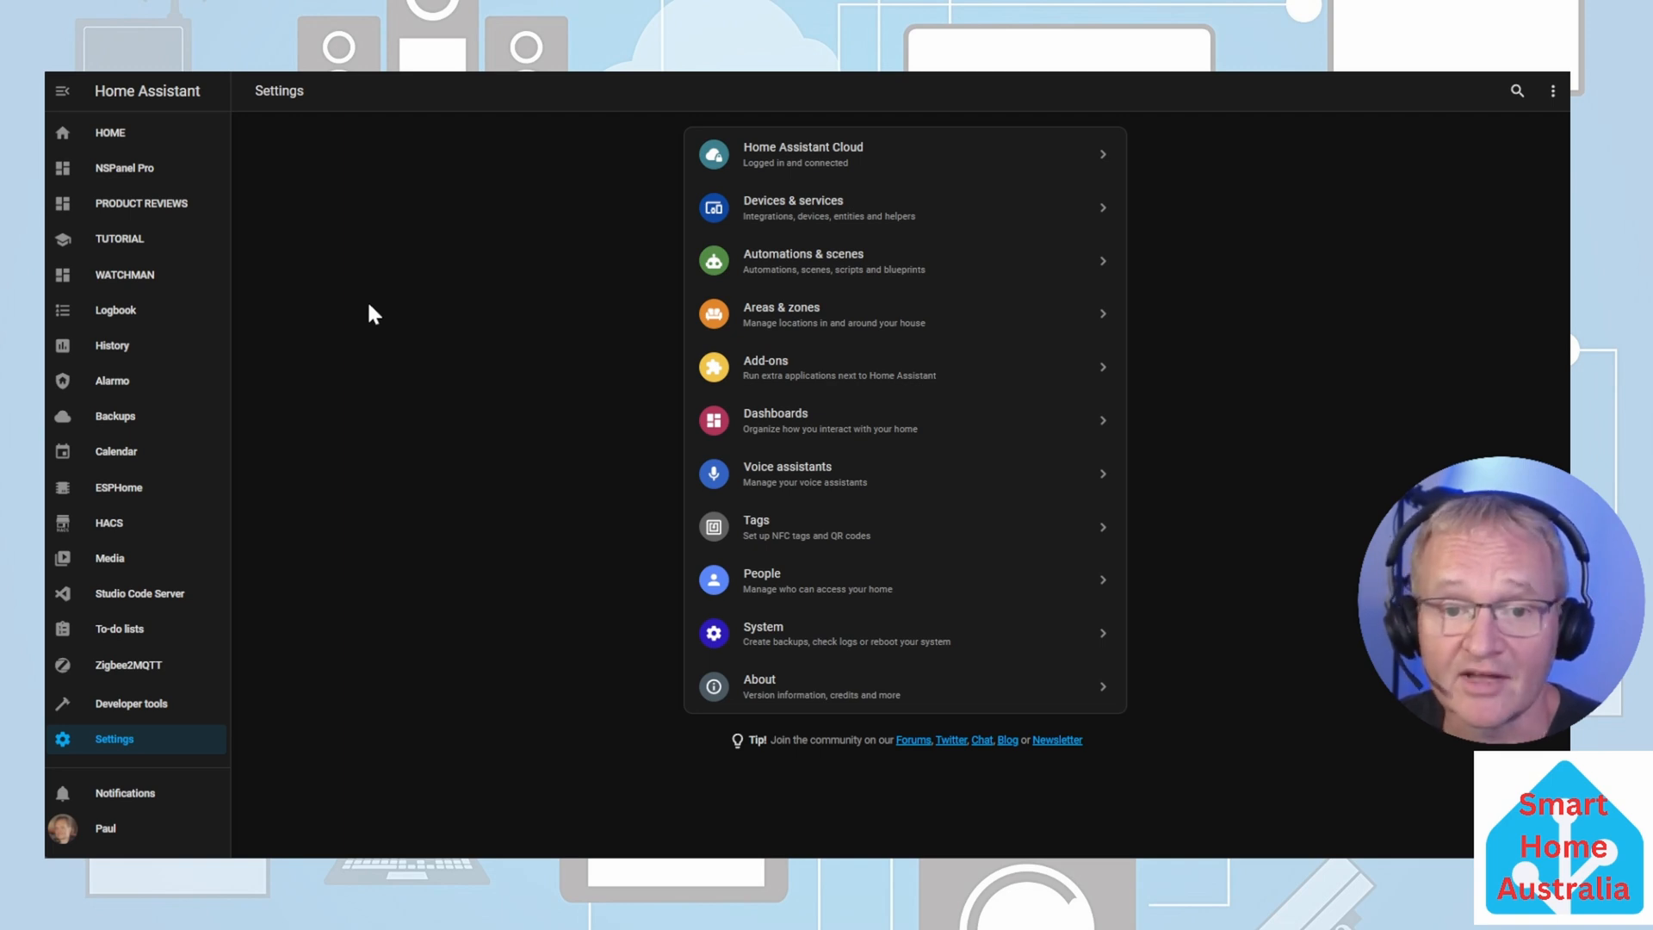
Step: Reach the installed Blueprints list from Automations & scenes and discover more community blueprints
left_click(801, 260)
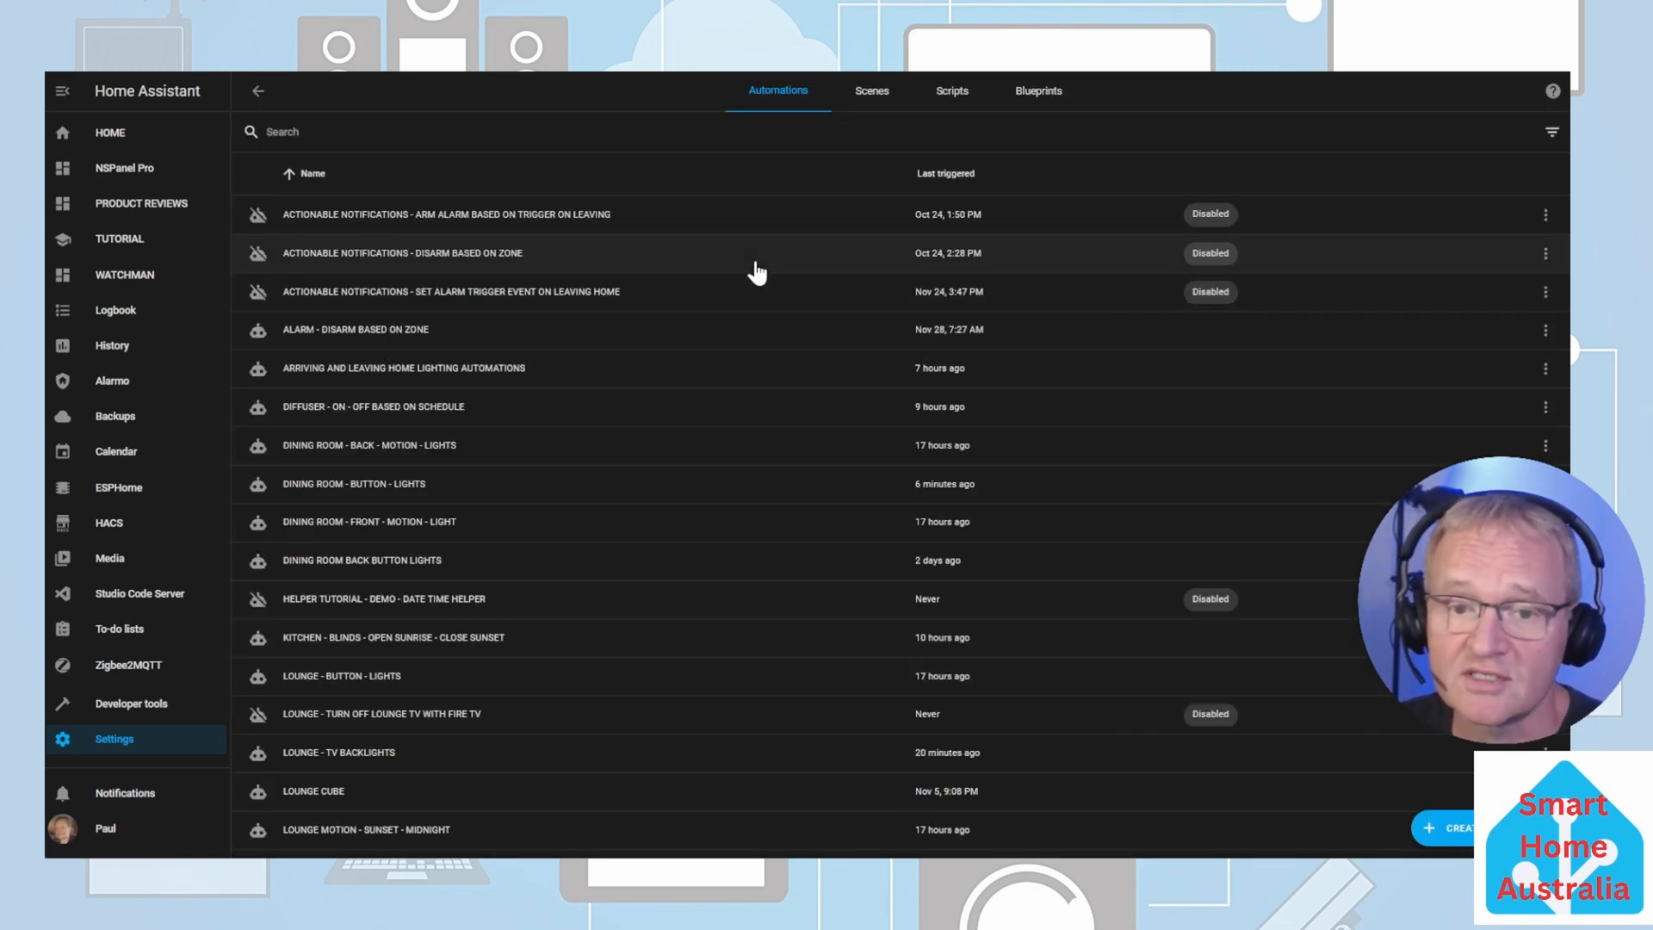
left_click(1038, 90)
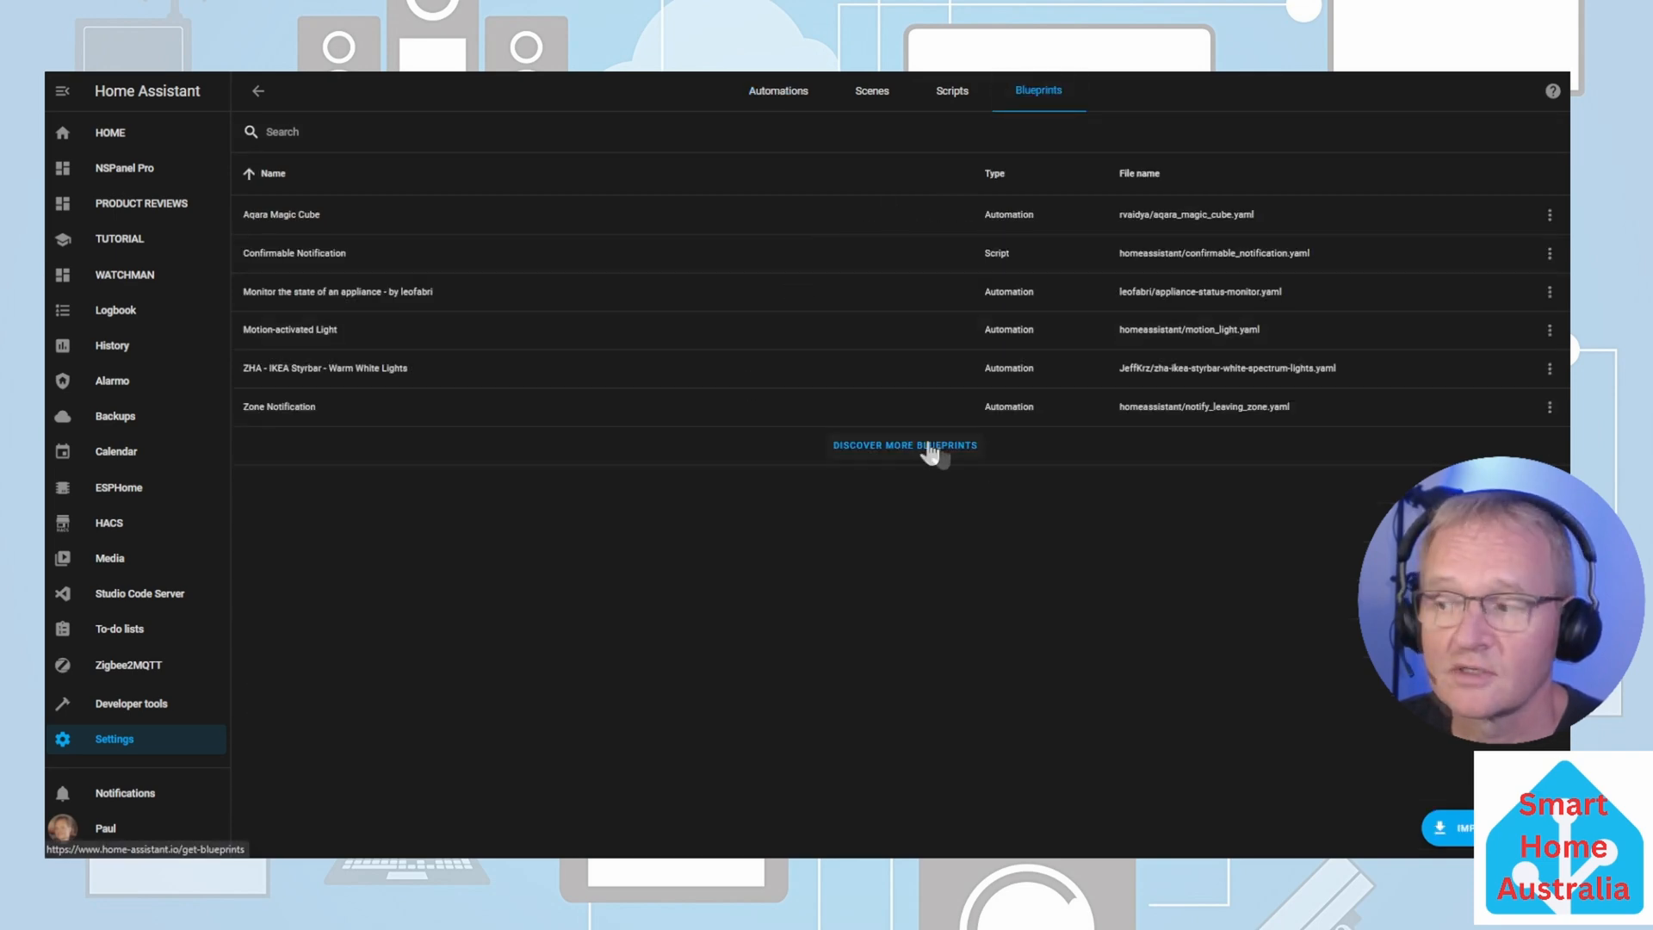
left_click(905, 444)
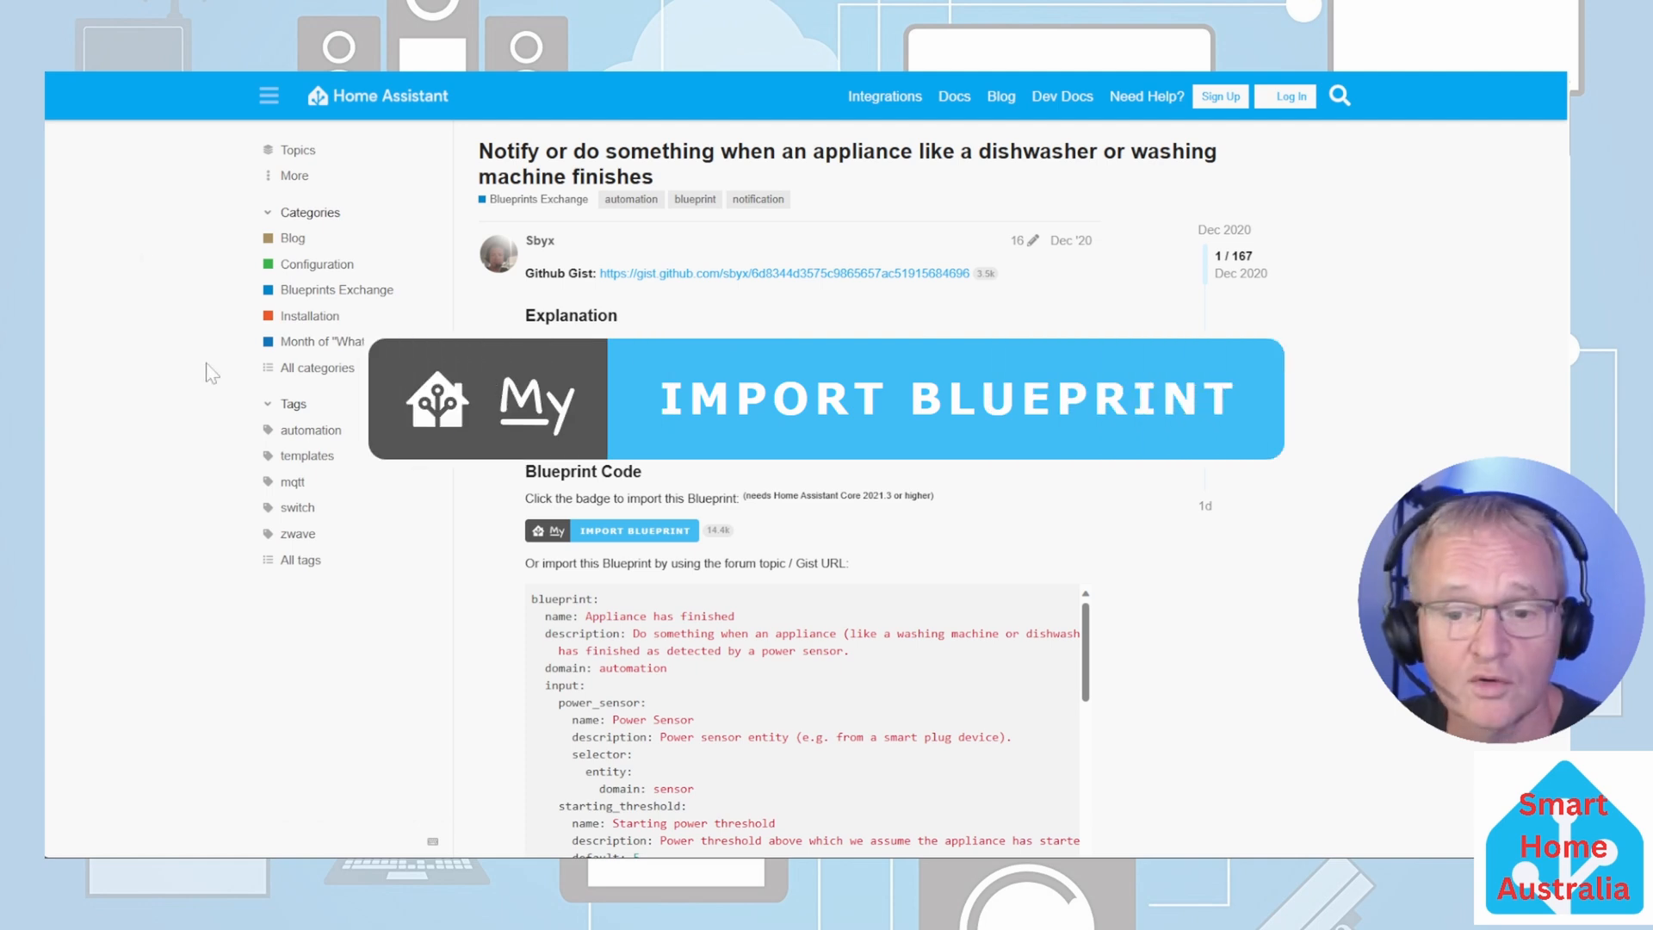
mouse_move(637, 555)
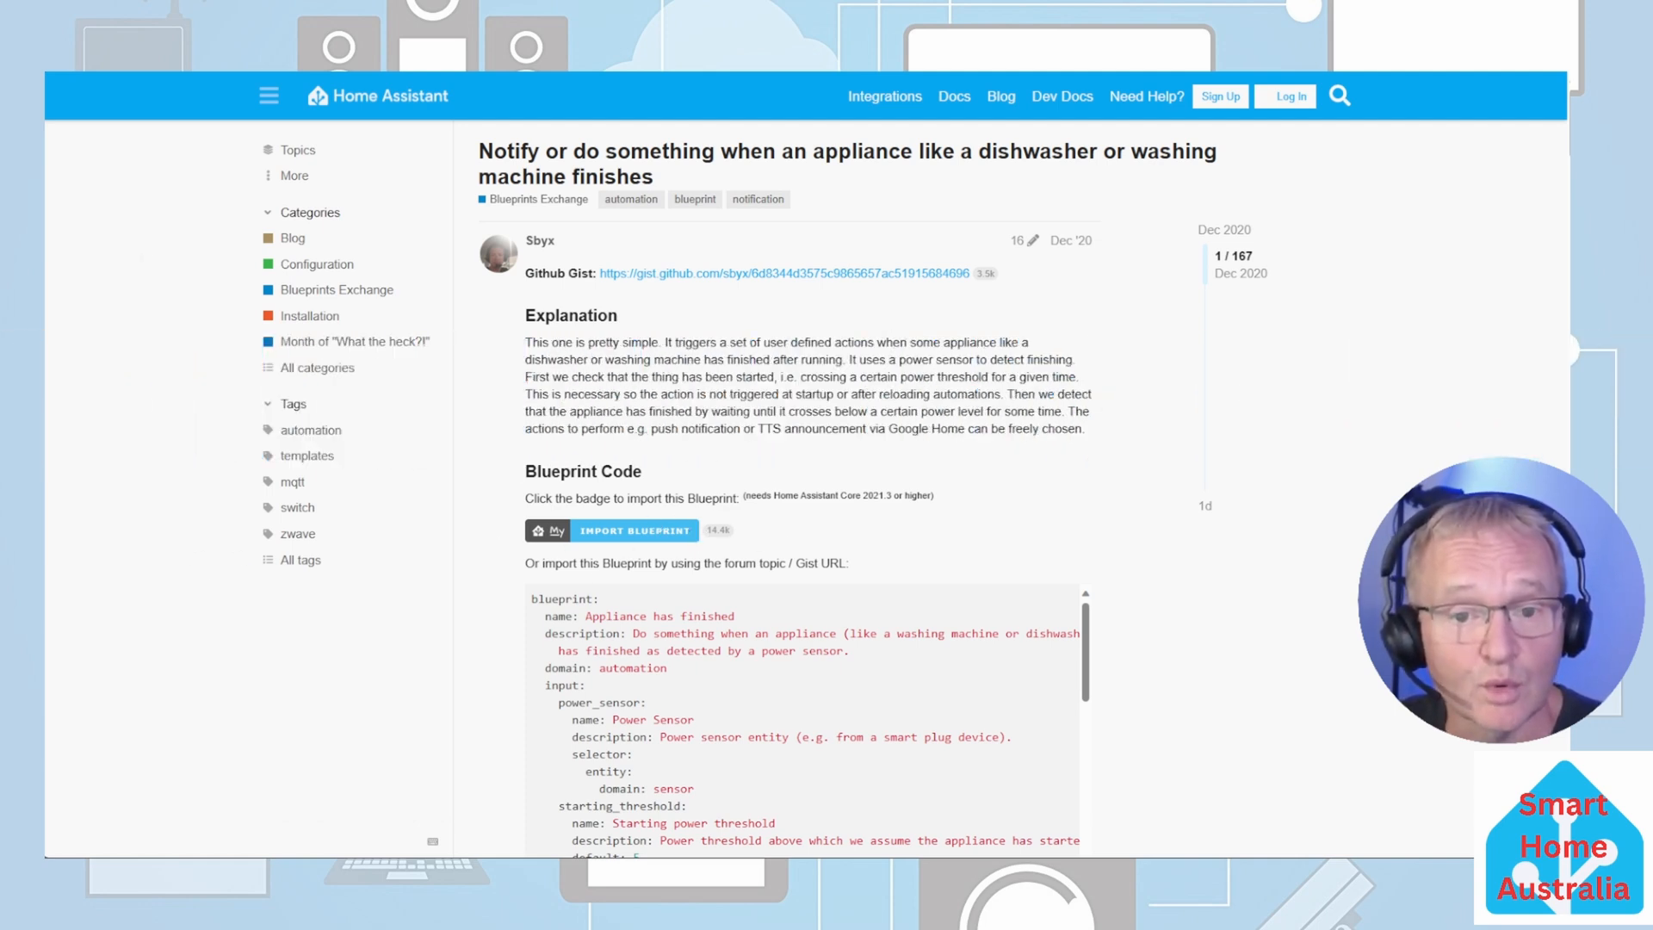
mouse_move(621, 543)
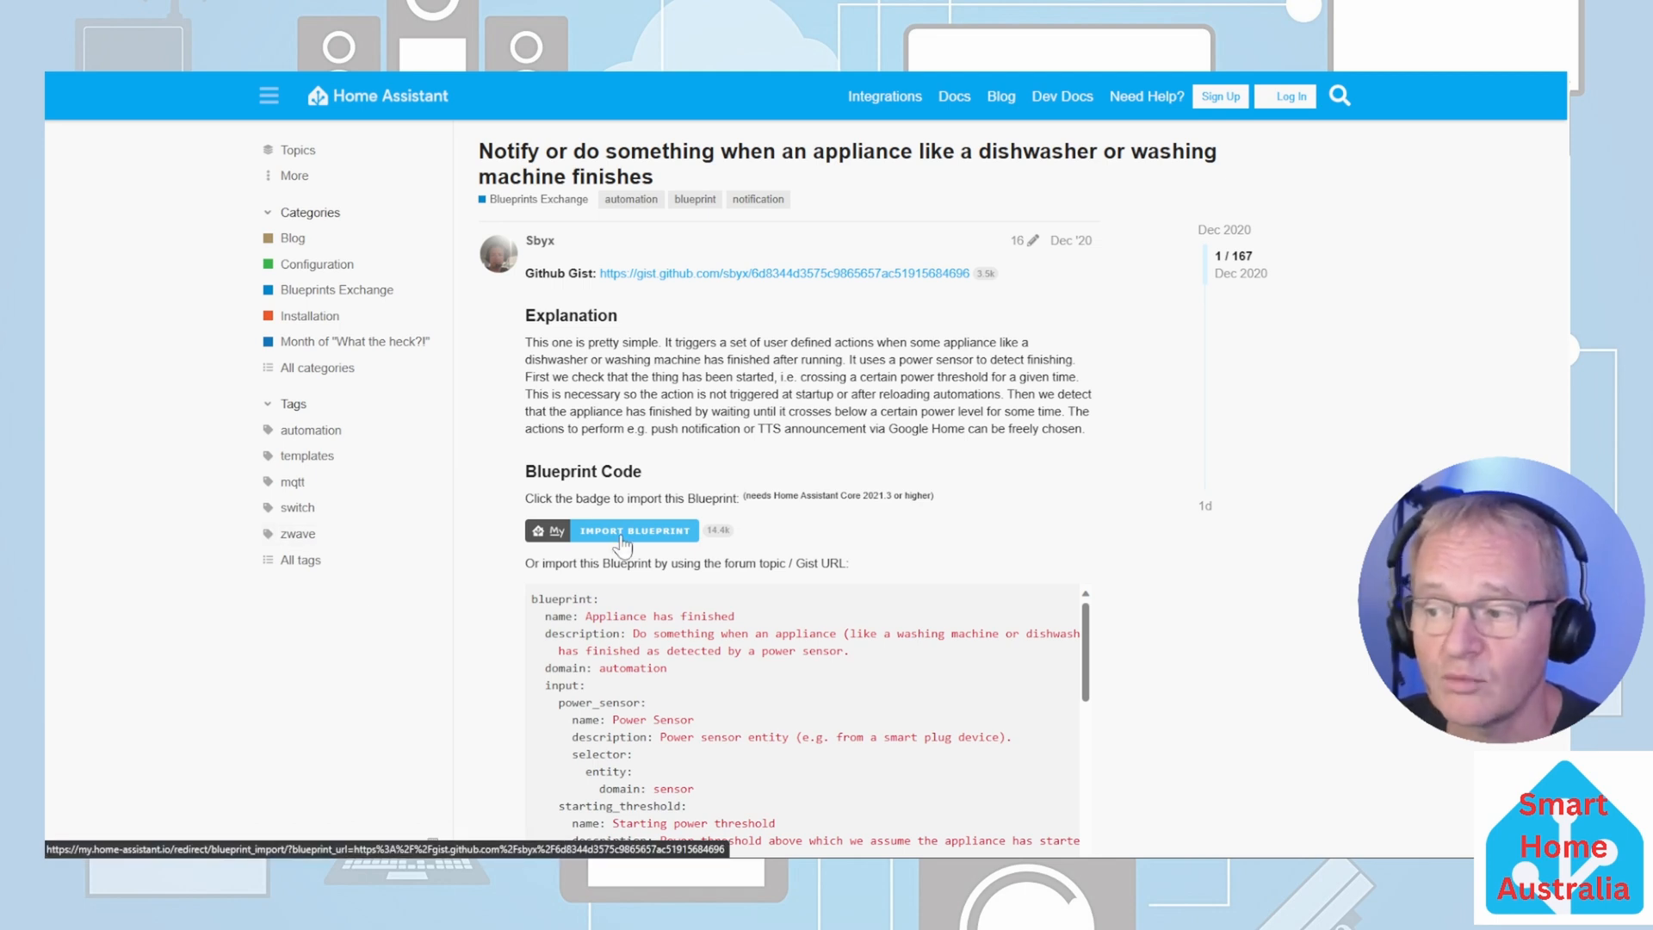
Step: Import the appliance-finished blueprint via the forum post's Import Blueprint badge
left_click(635, 531)
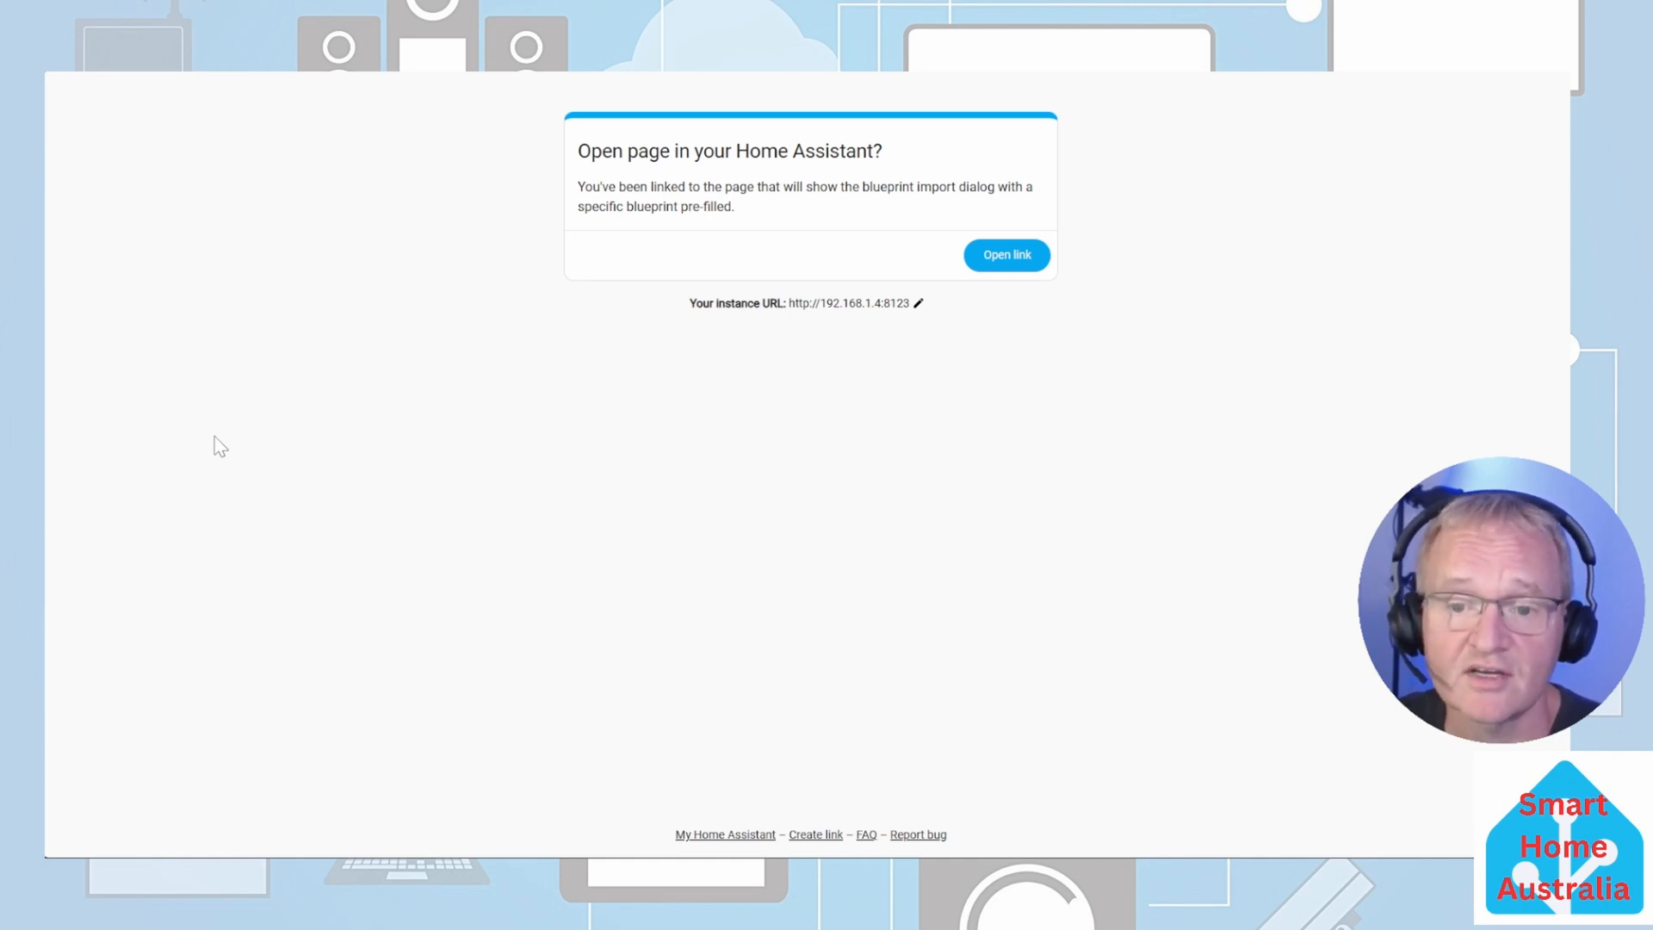
mouse_move(917, 304)
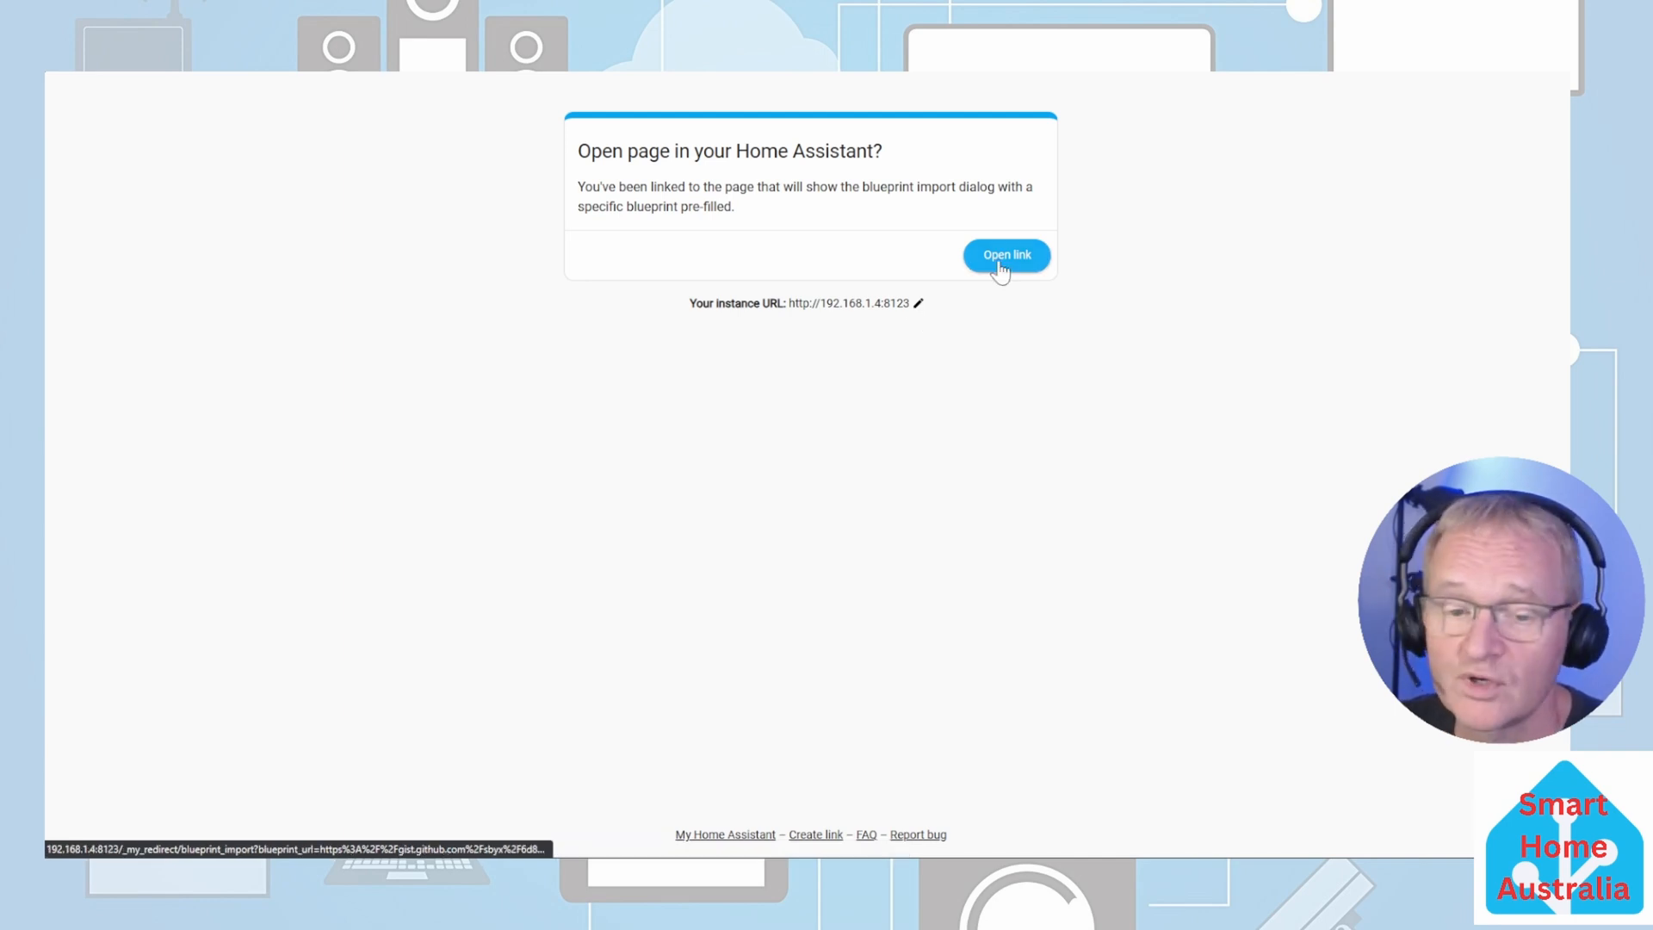
Step: Follow the My Home Assistant redirect into your own instance's import page
left_click(1004, 255)
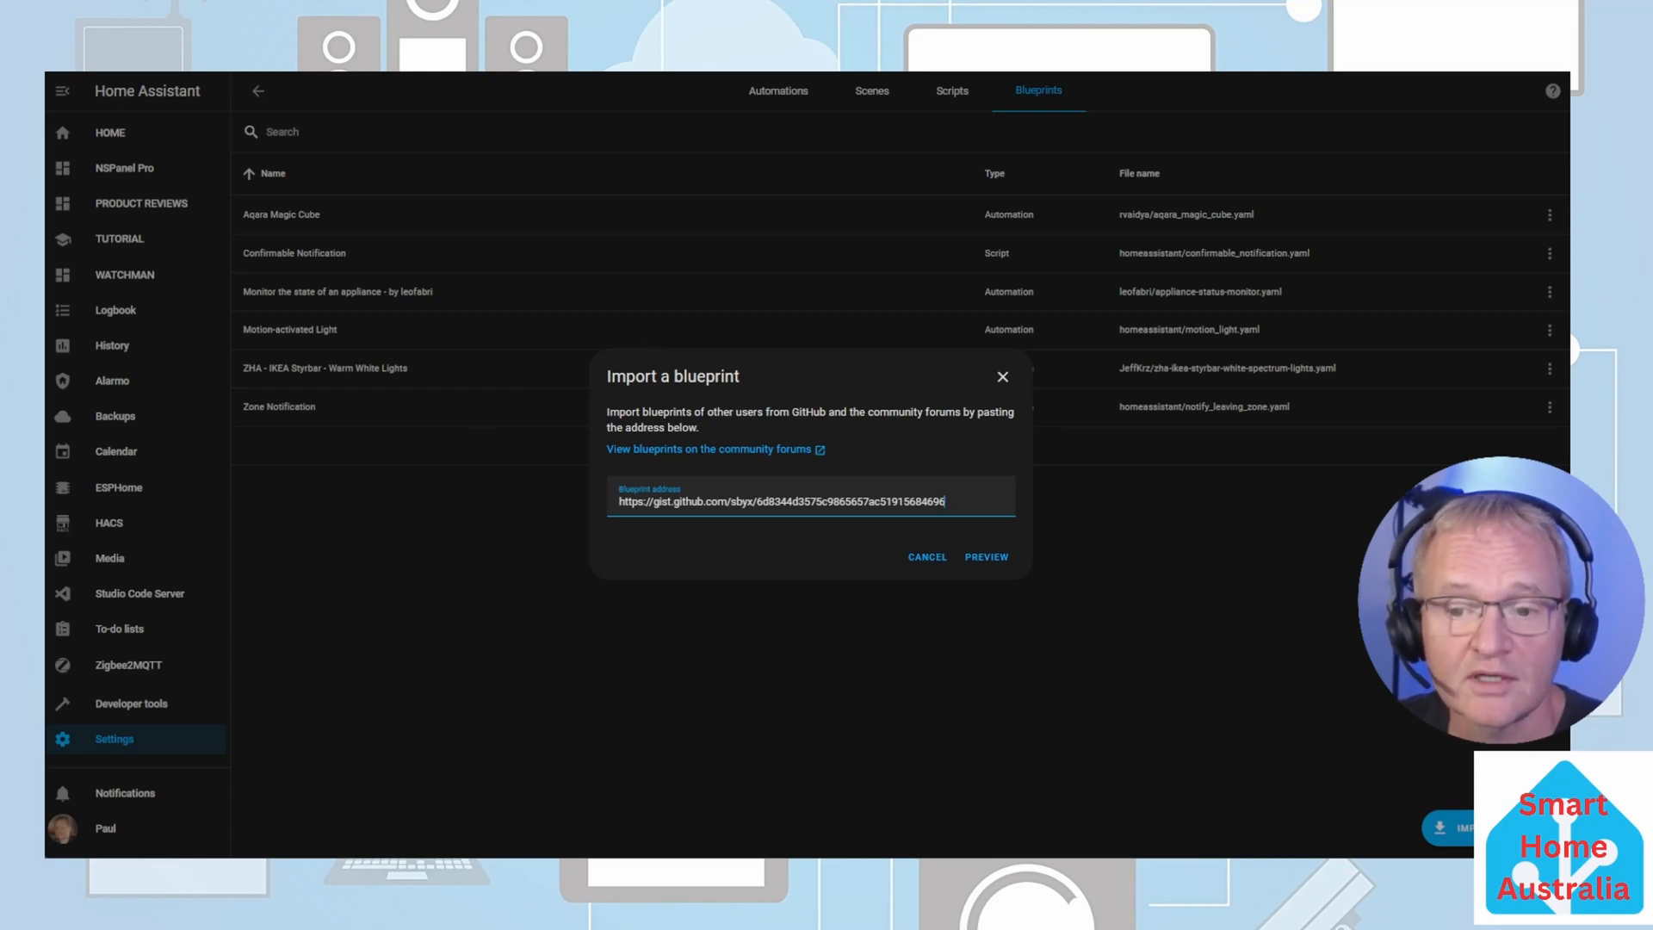
Step: Preview the pasted gist address and confirm importing the 'Appliance has finished' blueprint
left_click(985, 558)
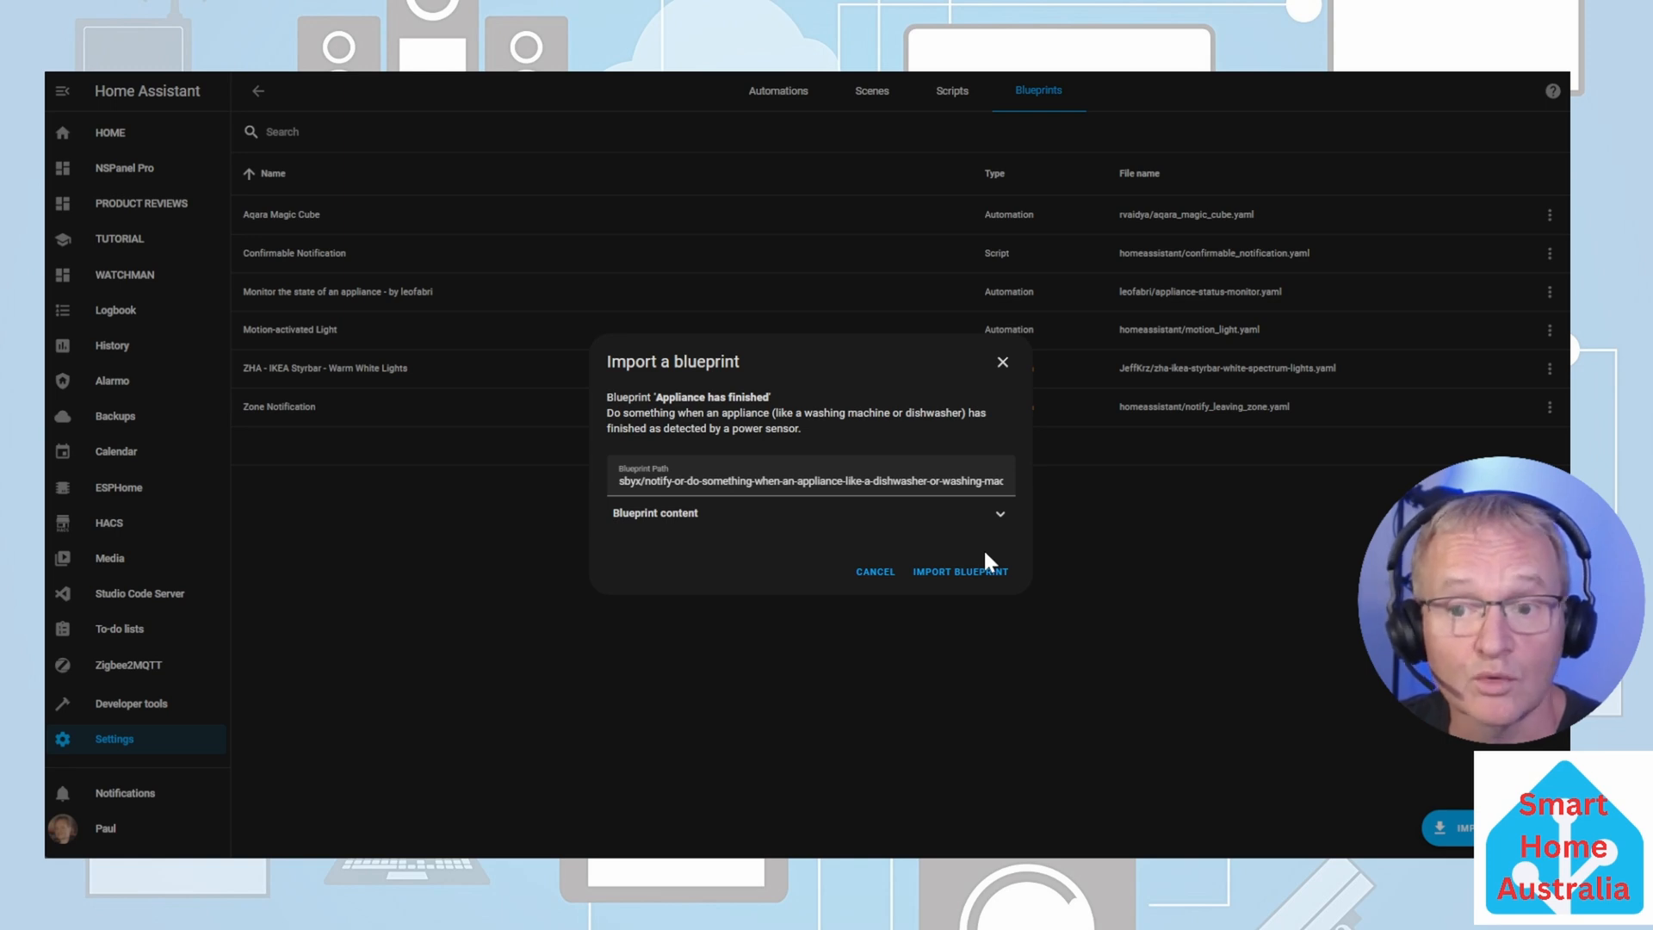
mouse_move(970, 559)
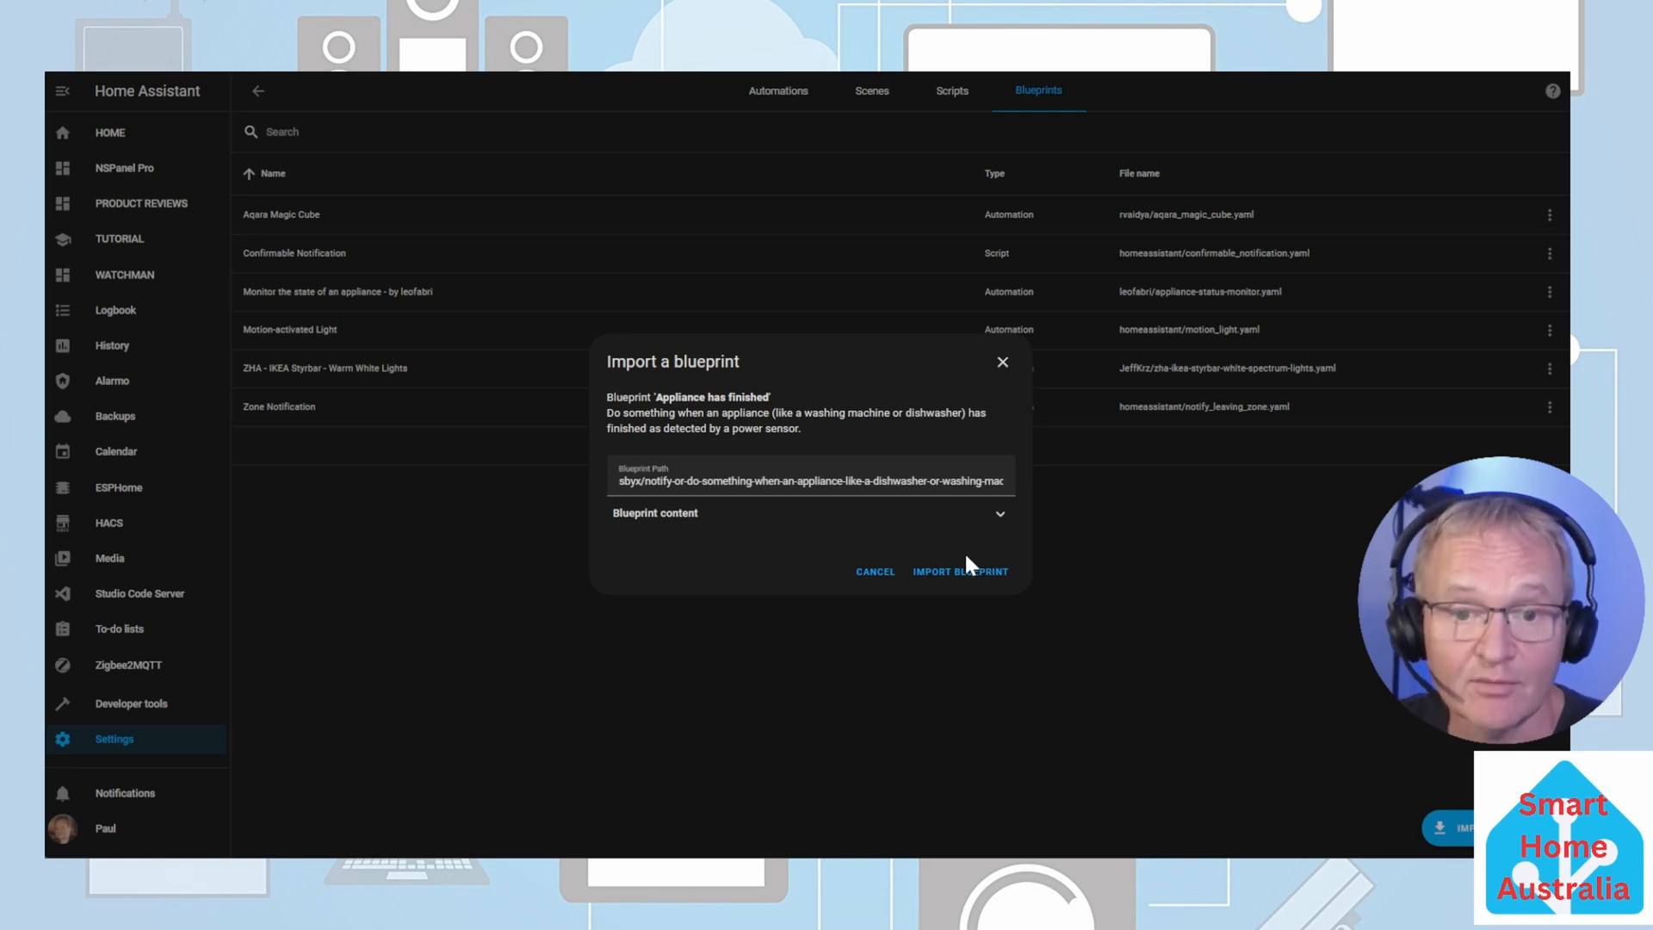
mouse_move(960, 577)
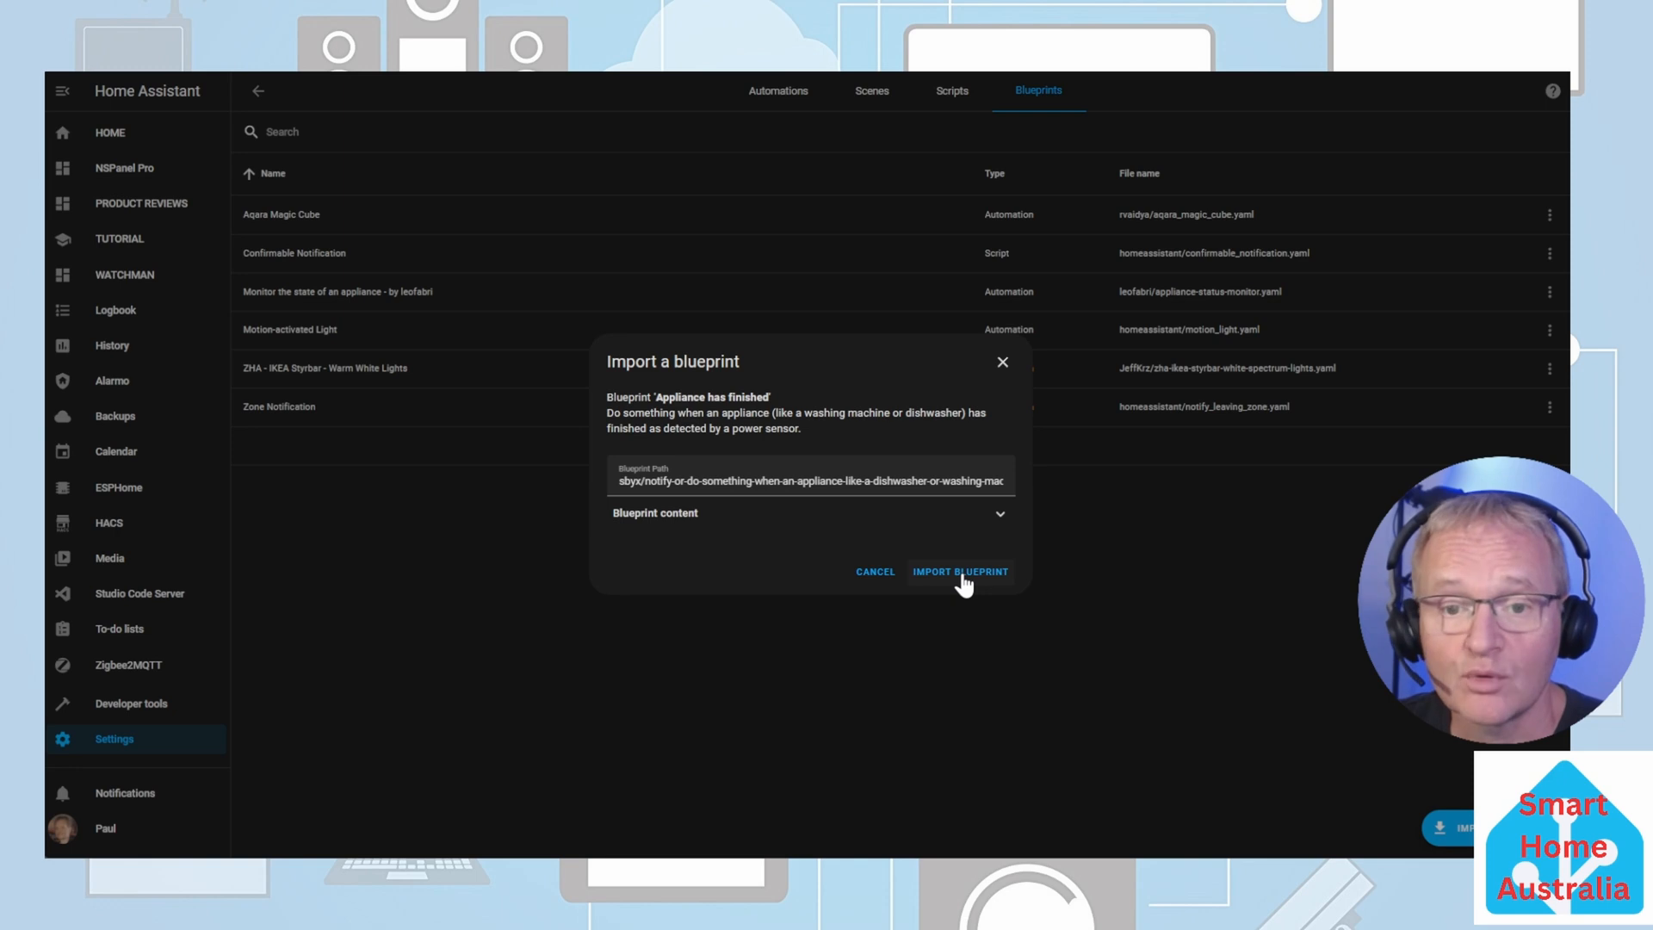
left_click(958, 572)
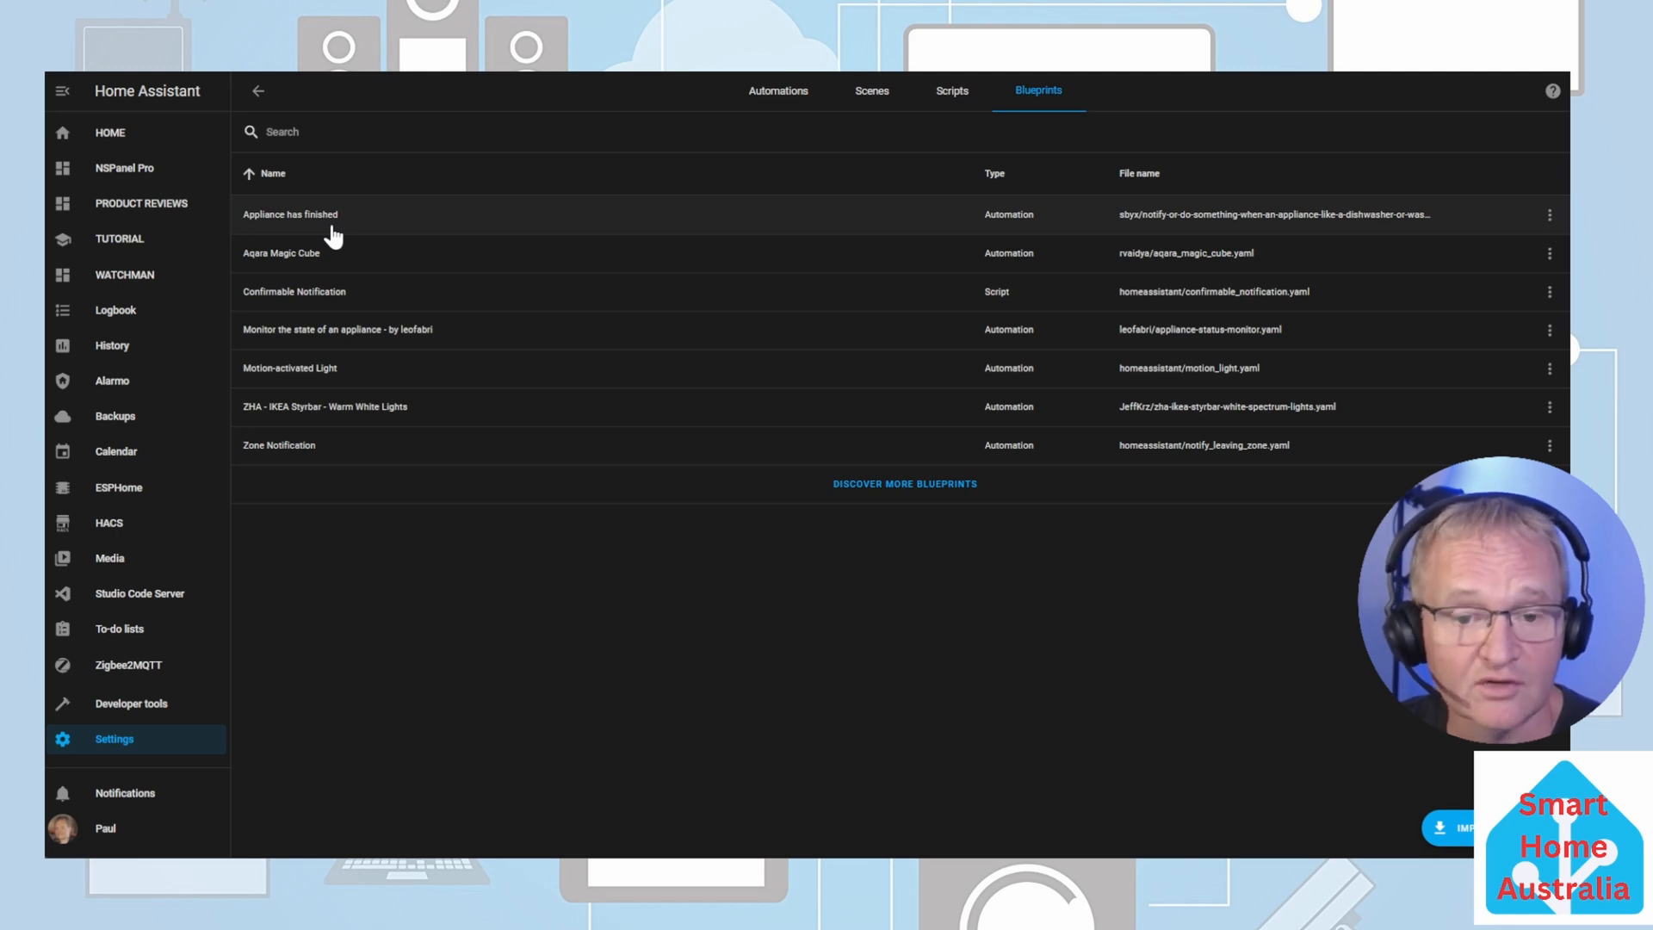
mouse_move(1549, 216)
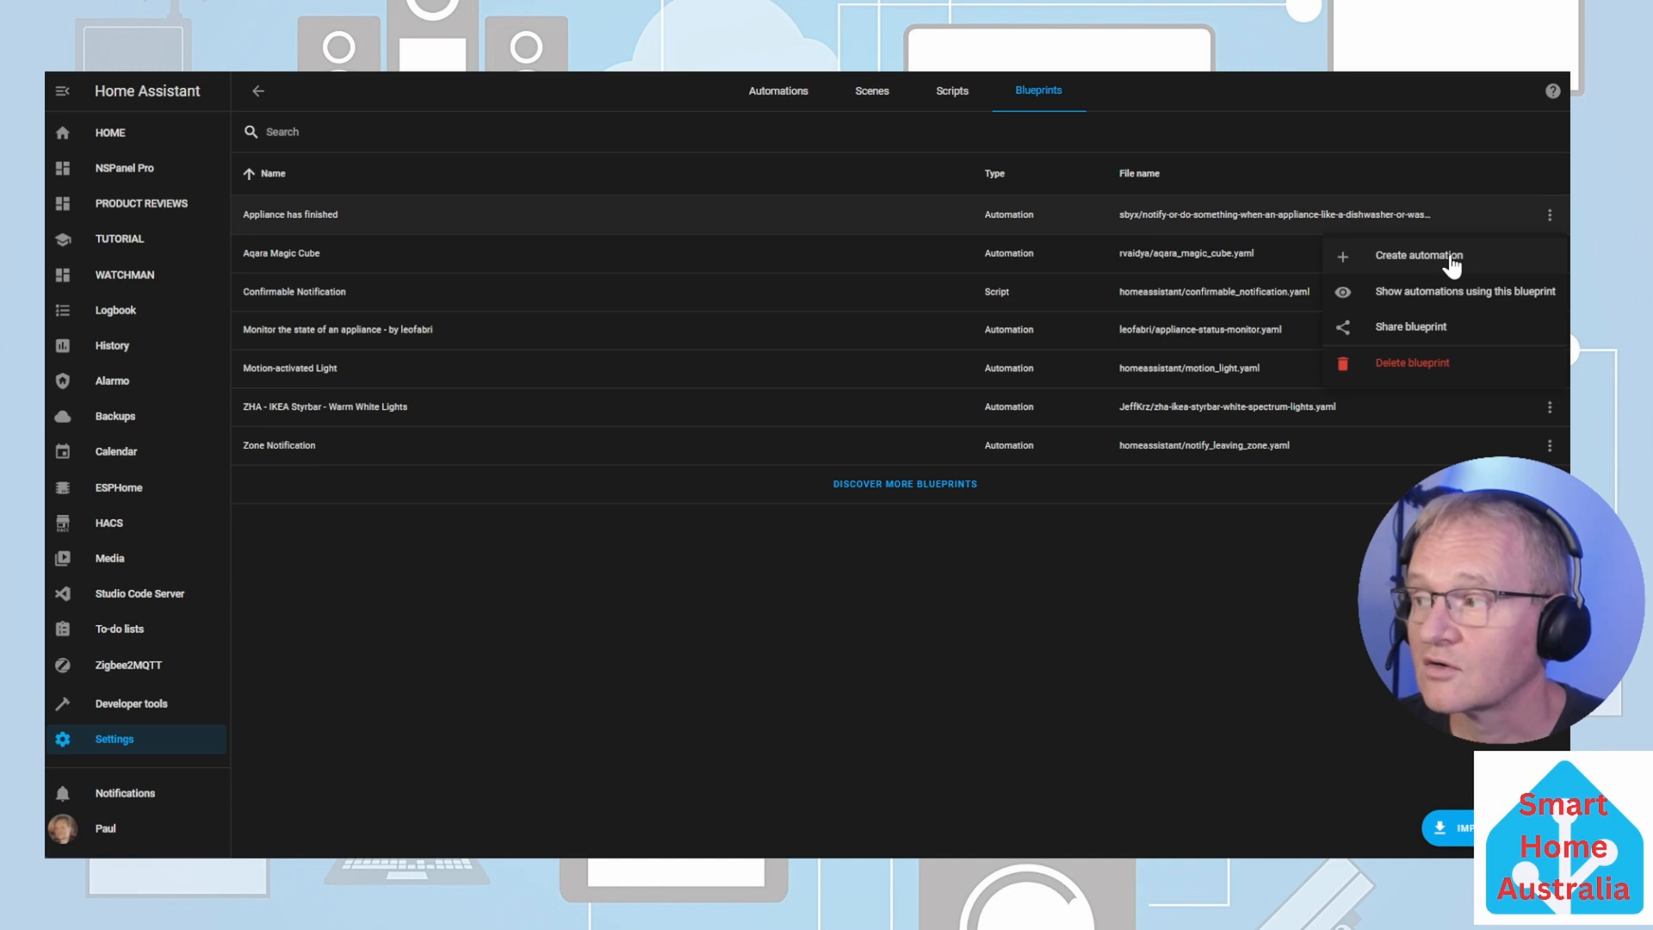
Step: Create a new automation from the 'Appliance has finished' blueprint's menu
left_click(1418, 255)
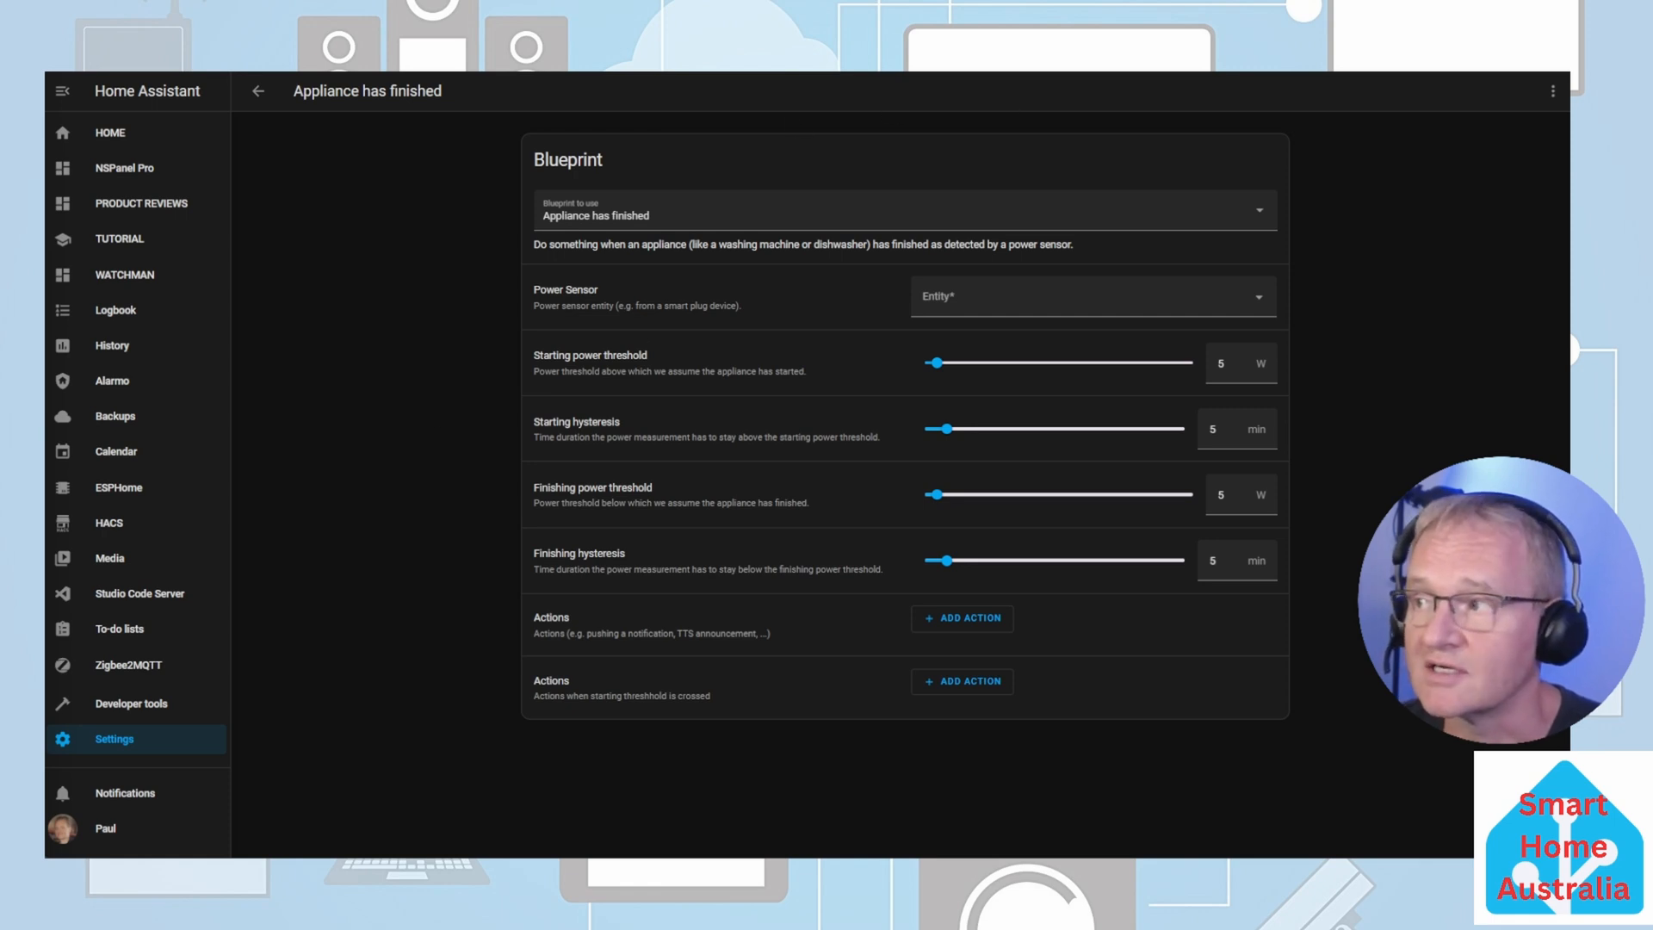
Step: Go to Developer tools States to search entities for 'washing machine'
left_click(131, 703)
type("washing machine")
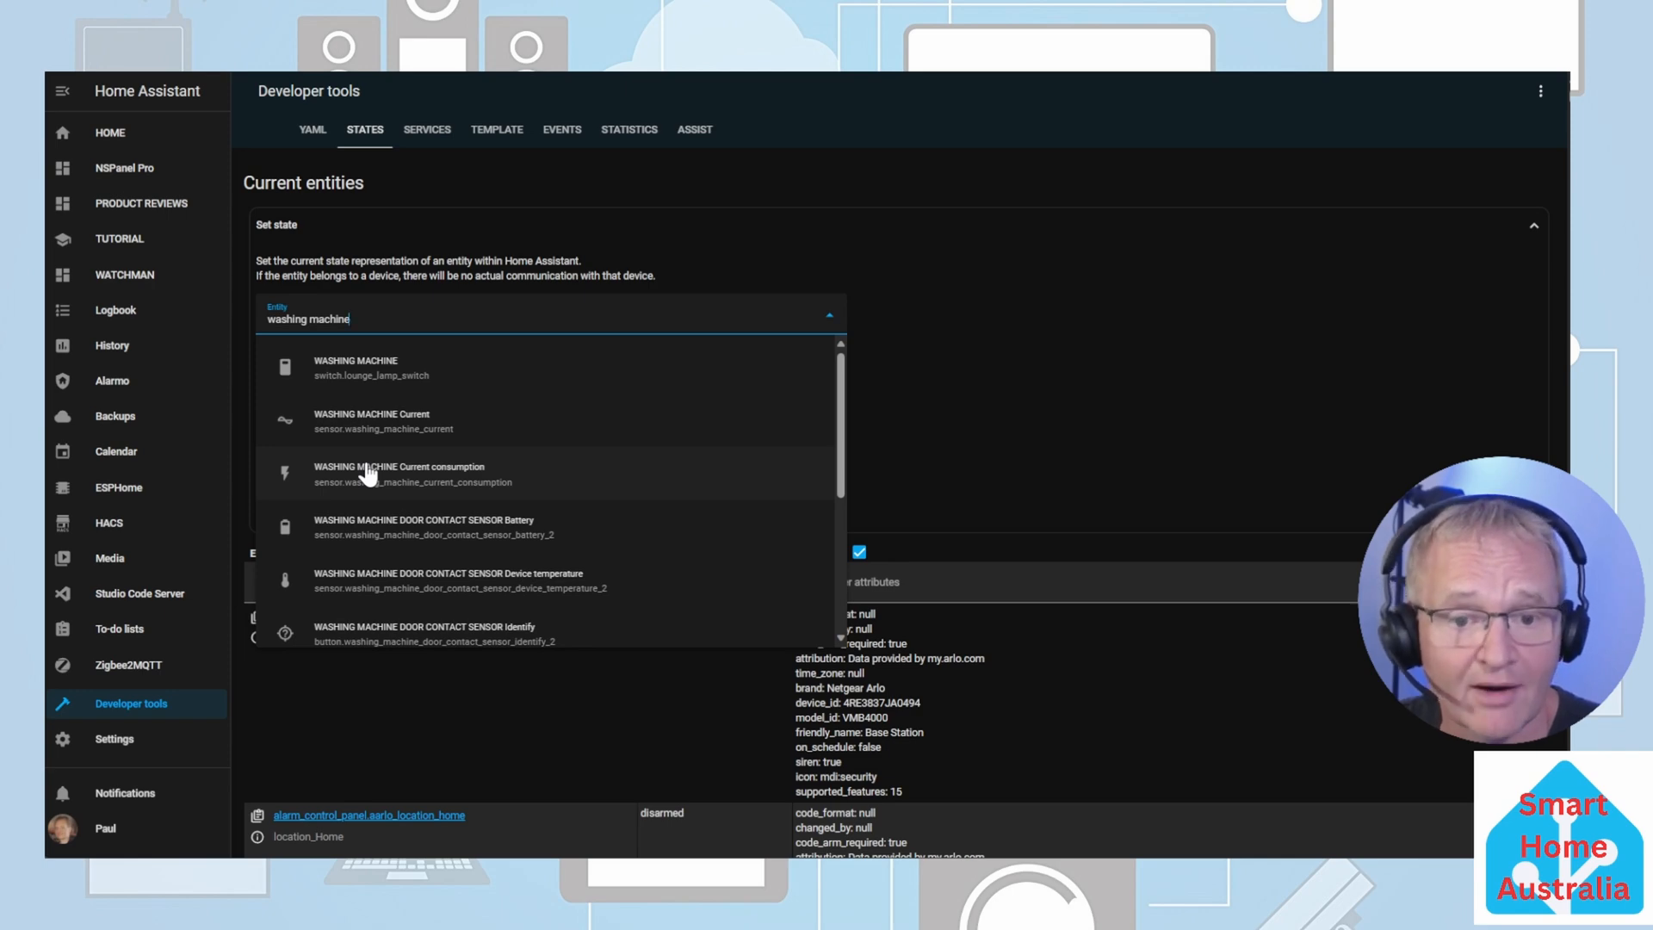
Step: Pick the WASHING MACHINE Current consumption sensor from the matching entities
left_click(356, 367)
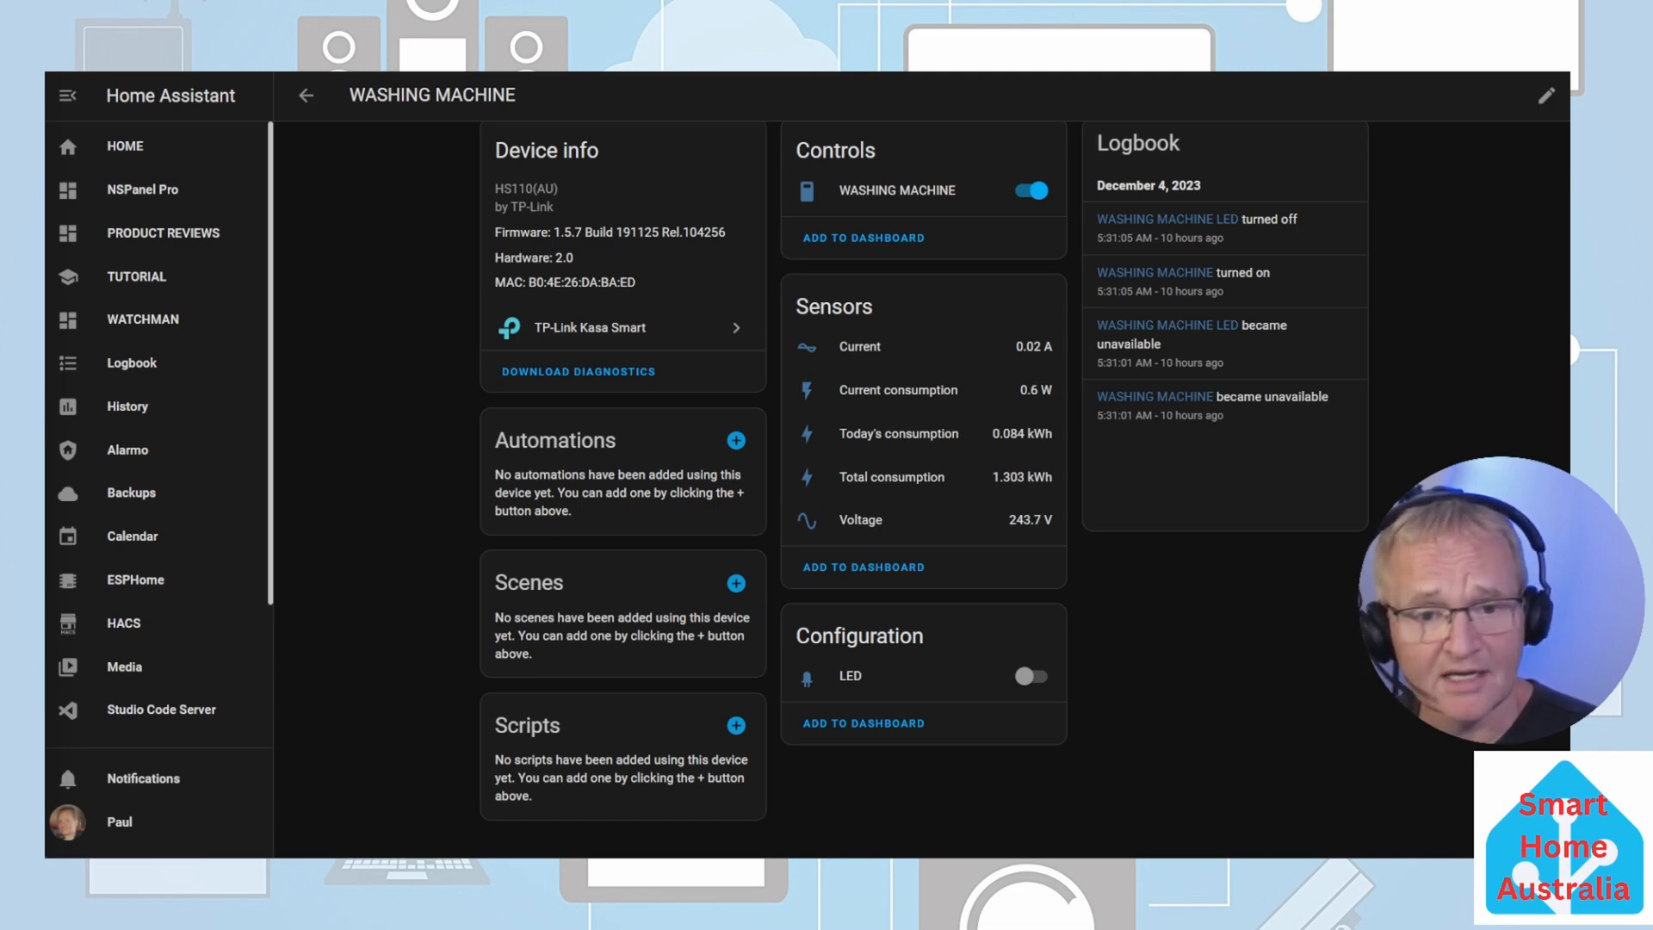
Step: Set WASHING MACHINE Current consumption as the automation's power sensor
left_click(126, 406)
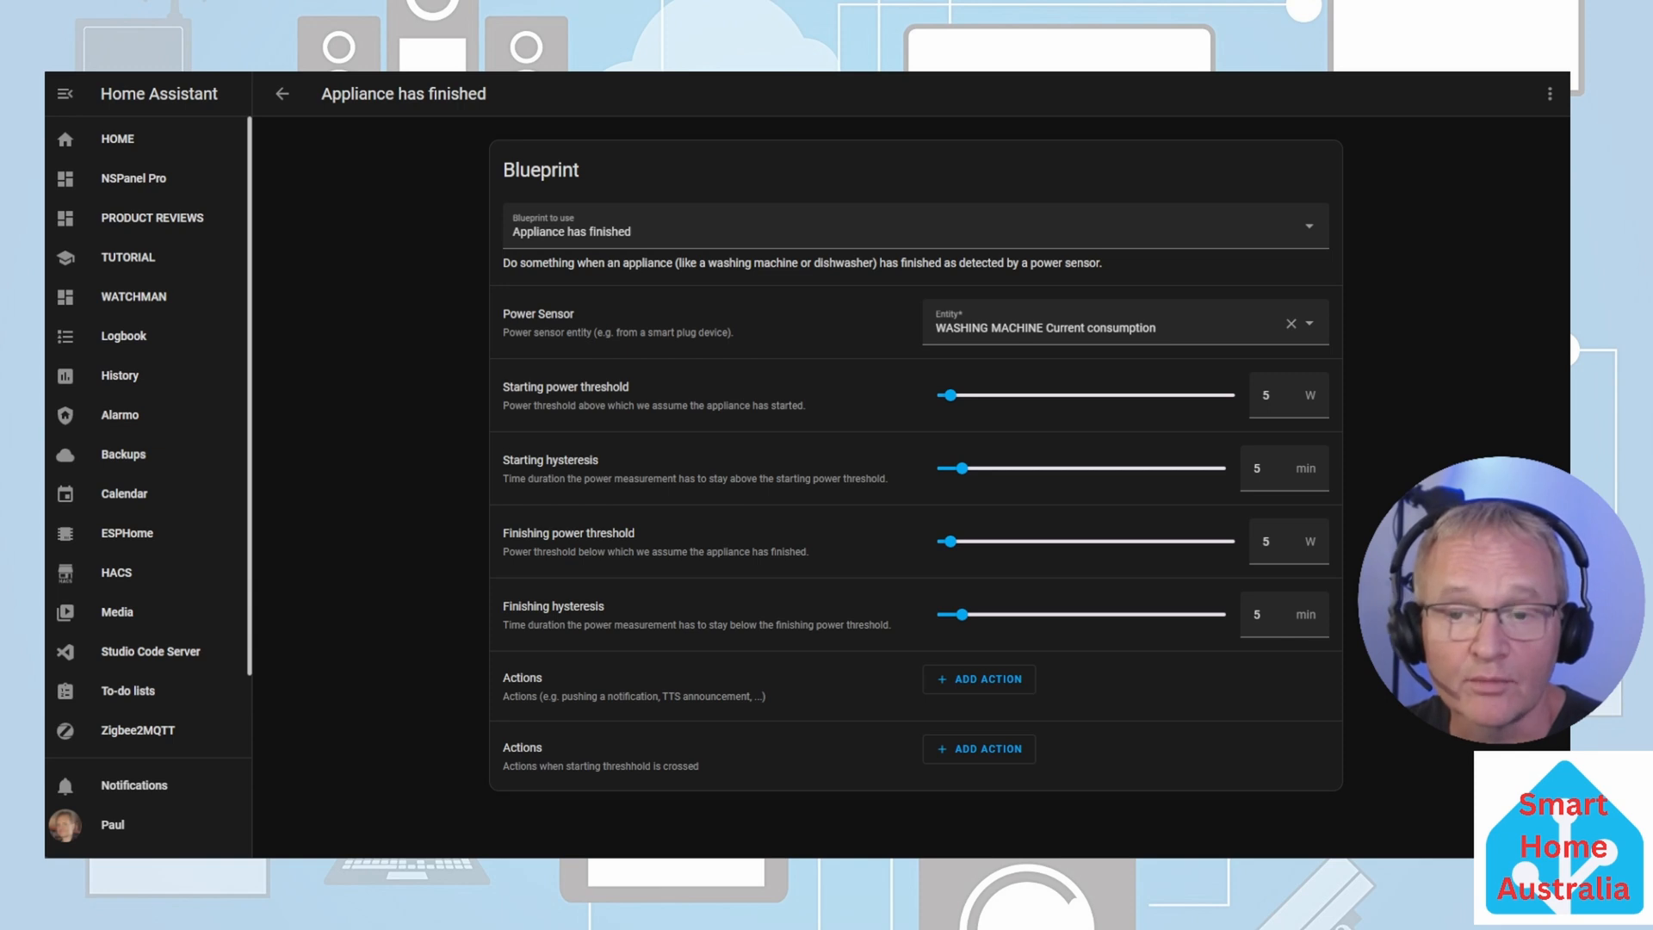
mouse_move(1156, 718)
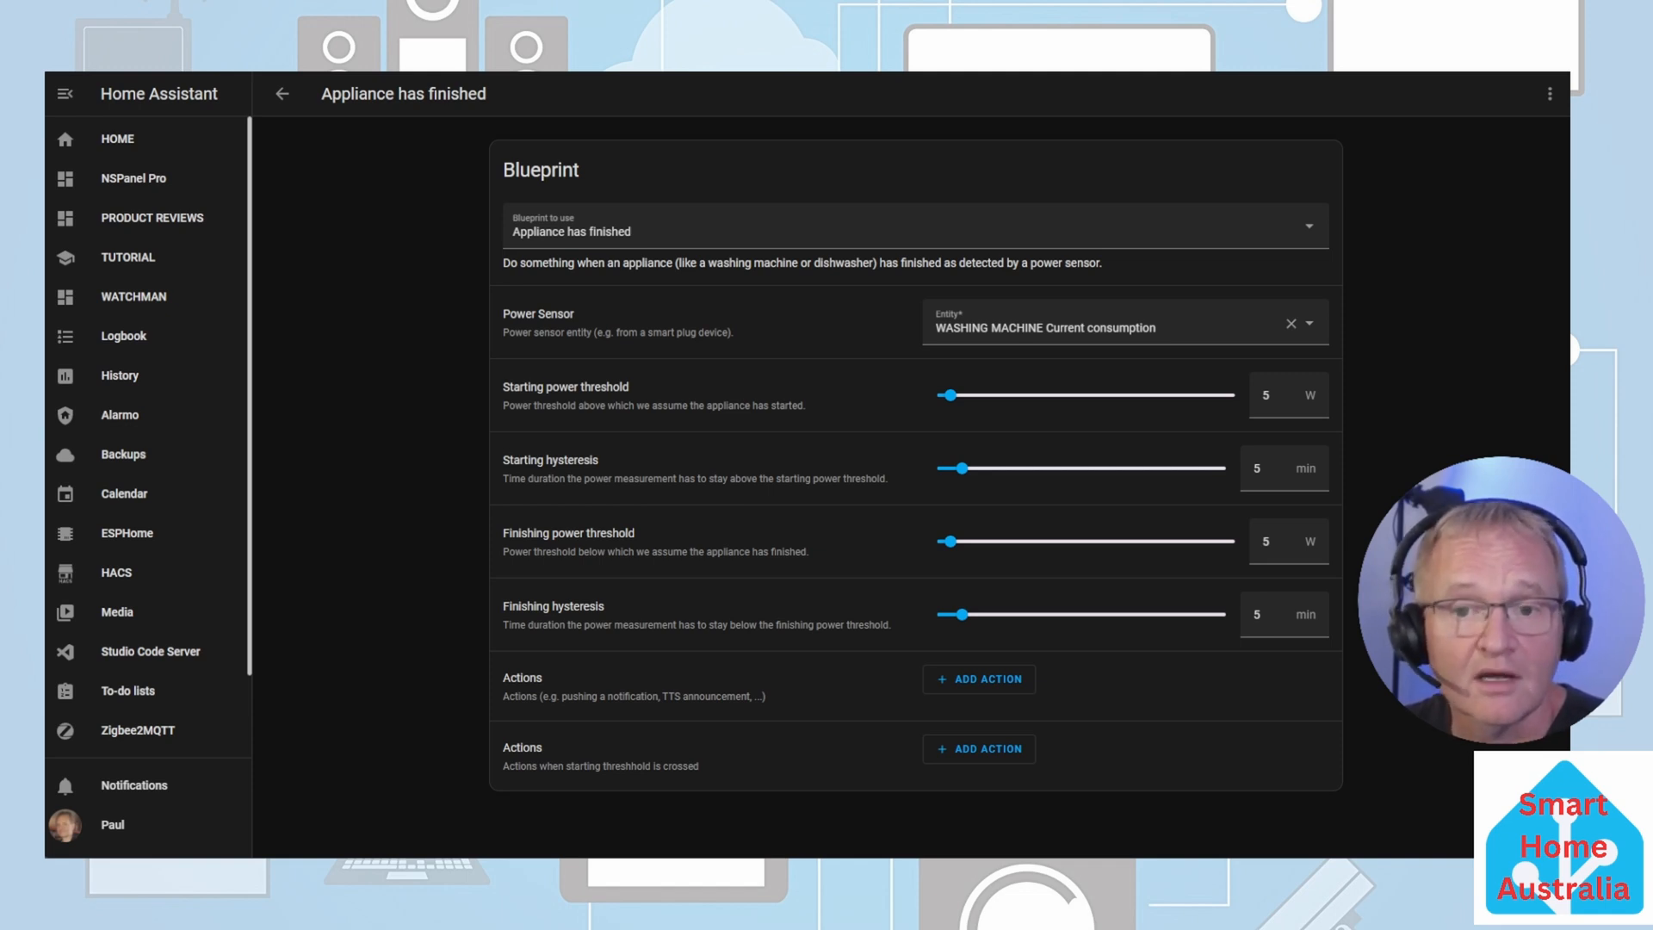
mouse_move(706, 741)
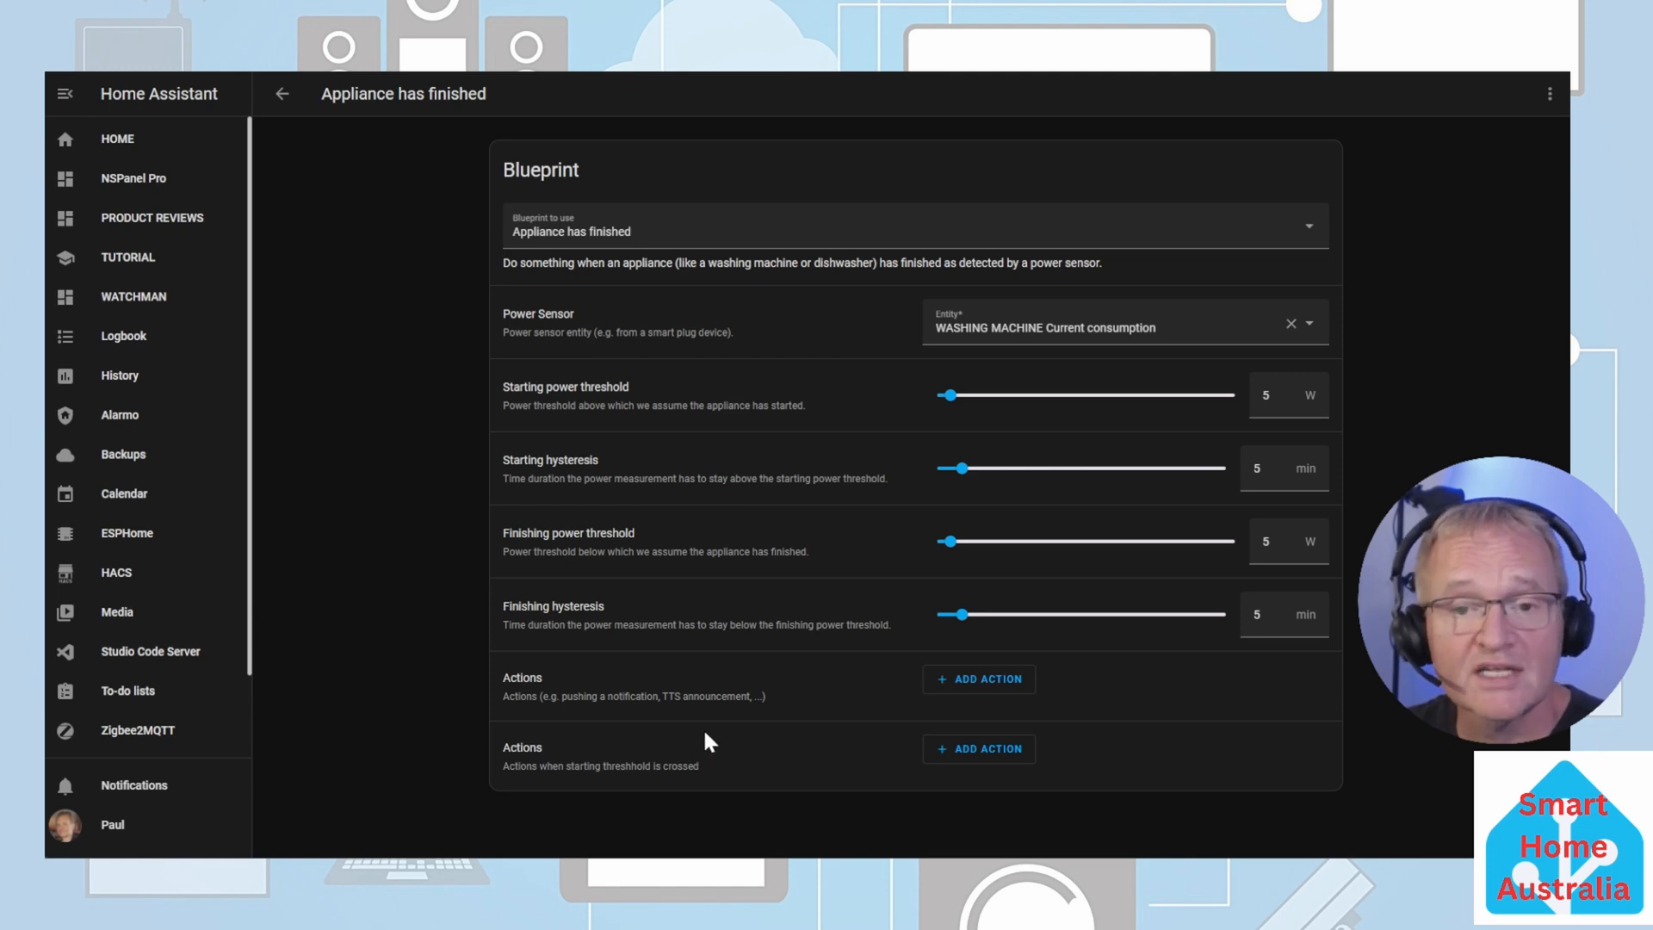
mouse_move(962, 696)
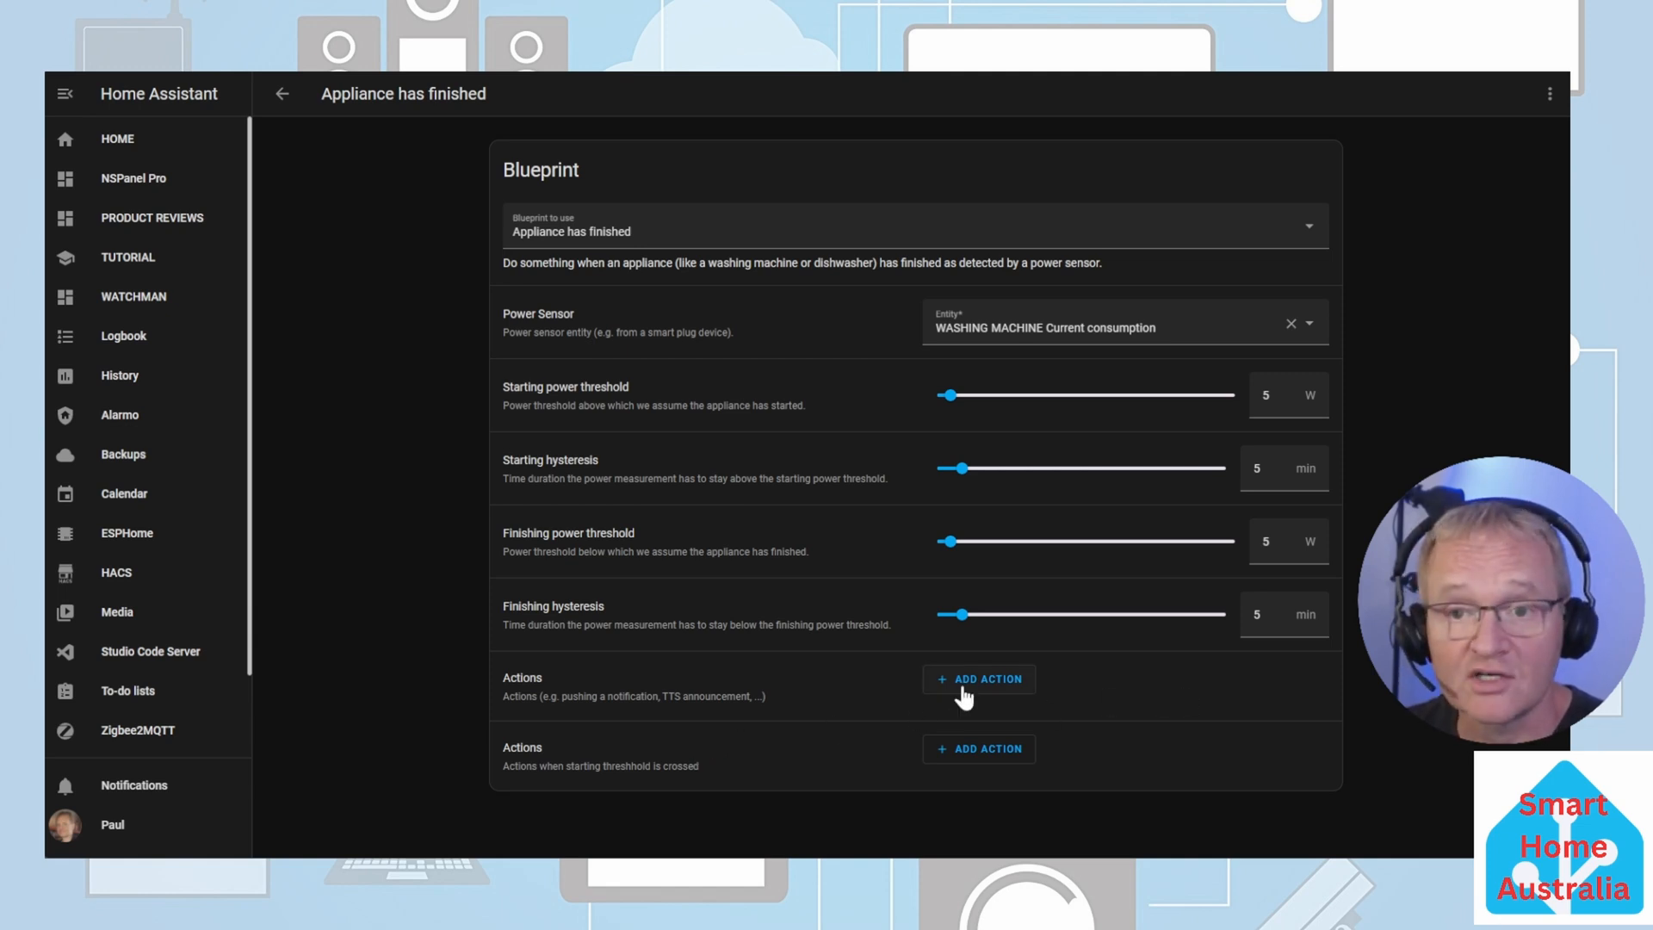
left_click(977, 678)
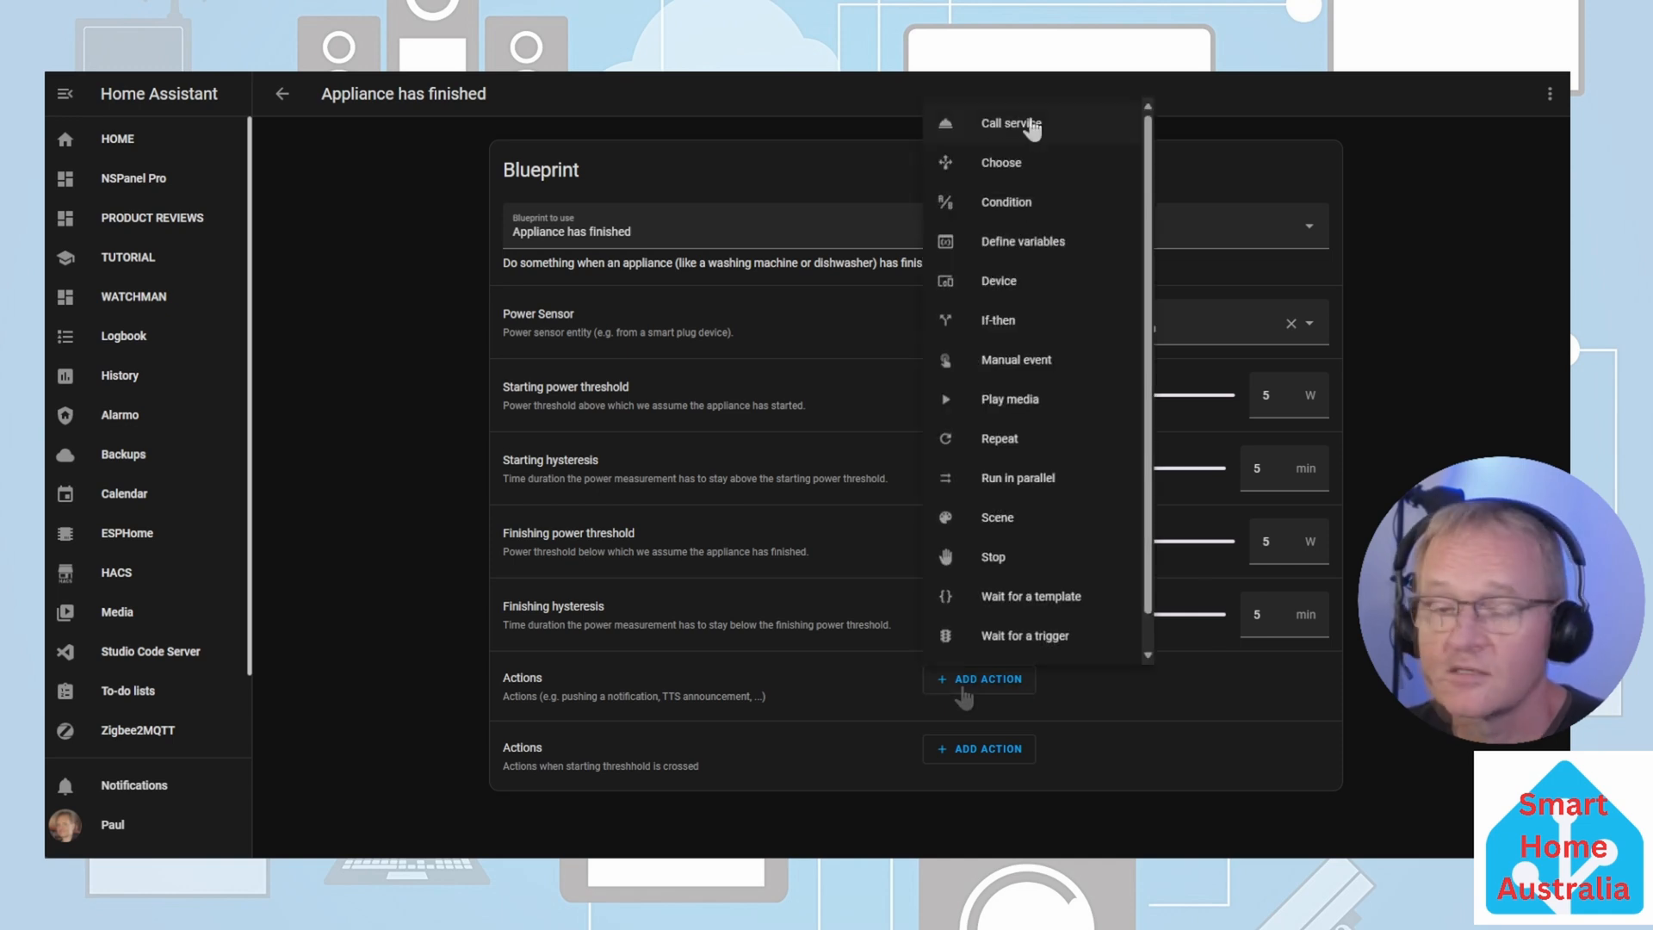
left_click(1009, 123)
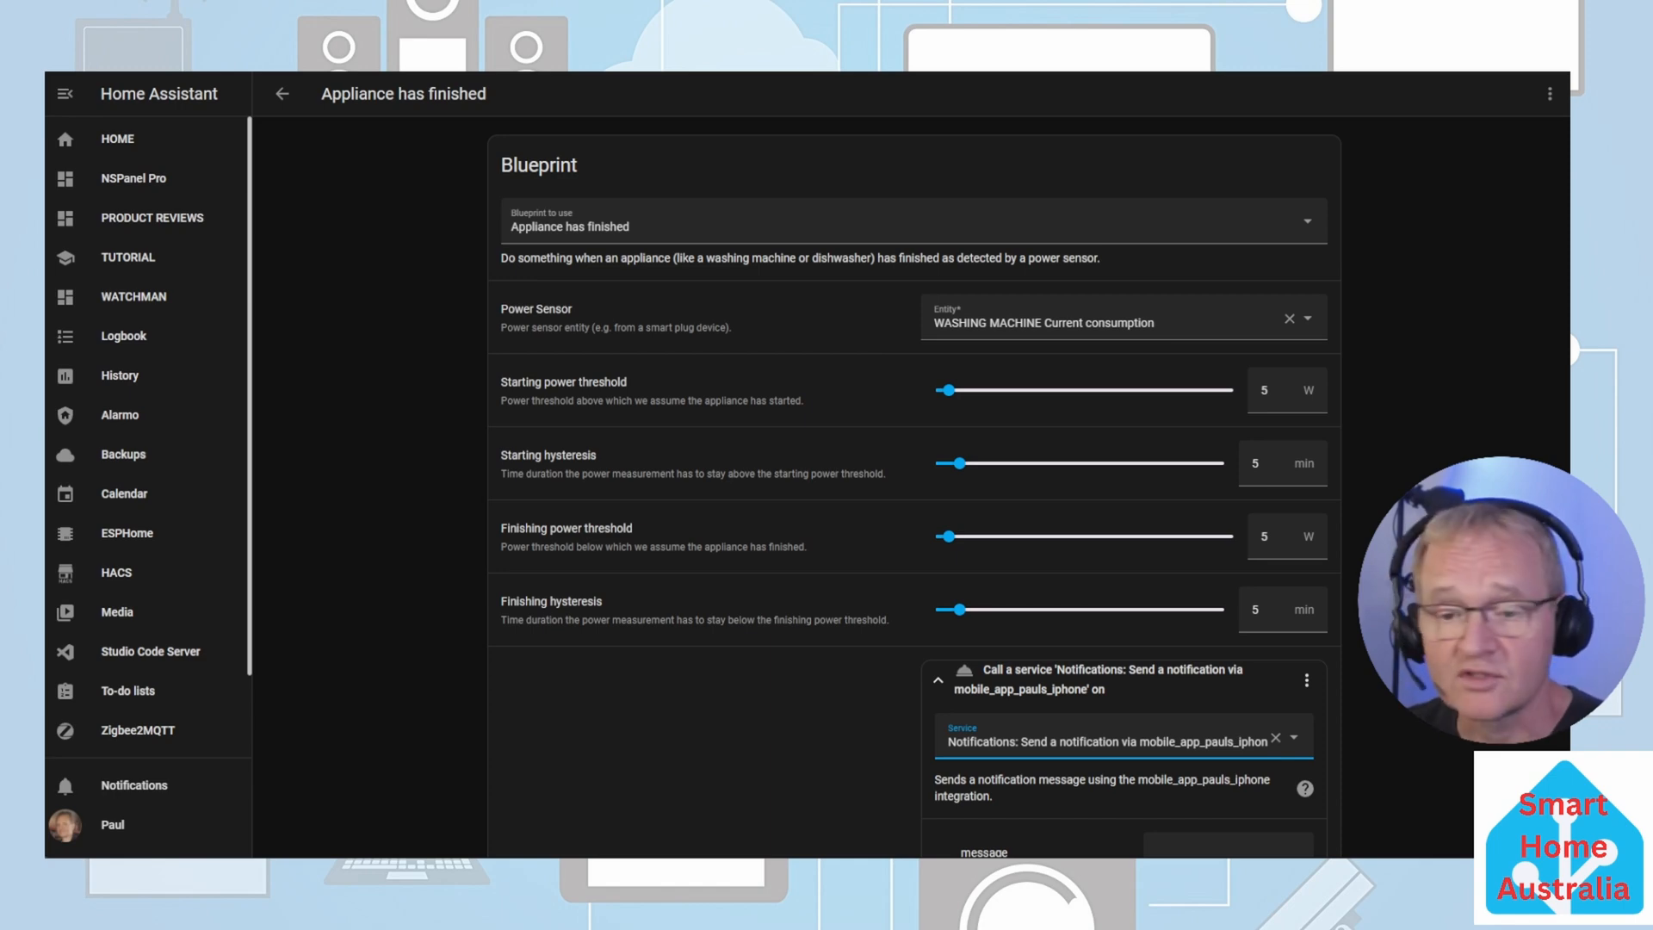
scroll("down", 3)
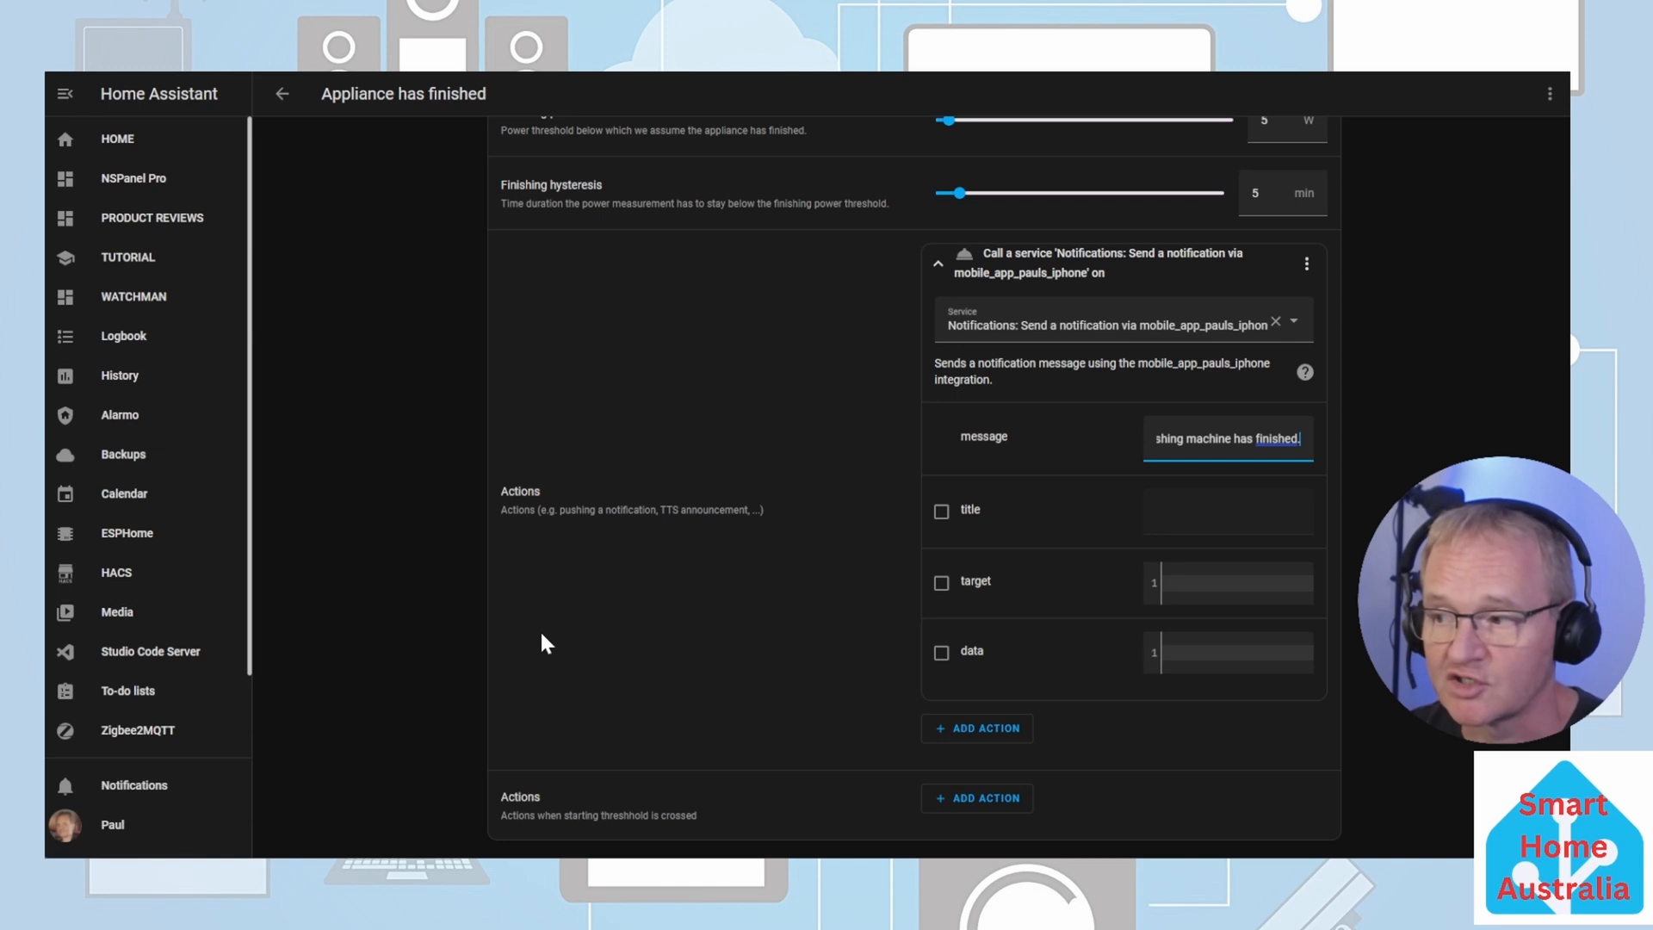
mouse_move(673, 604)
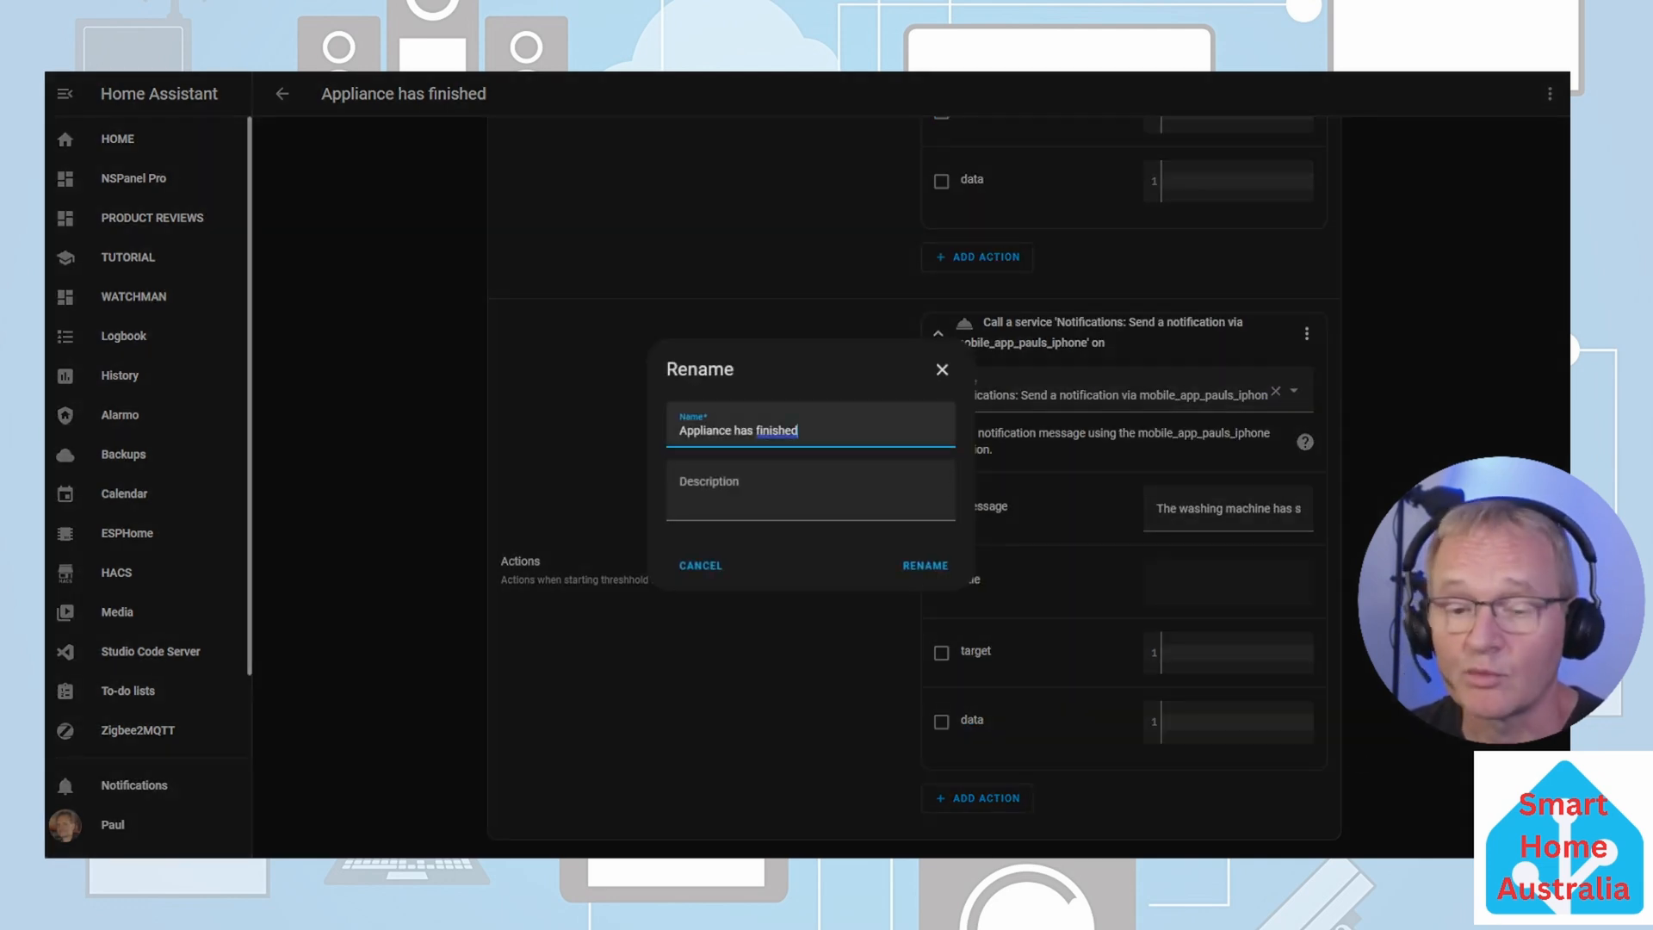
Step: Rename the automation to 'WASHING MACHINE START - FINISH' and confirm
left_click(924, 565)
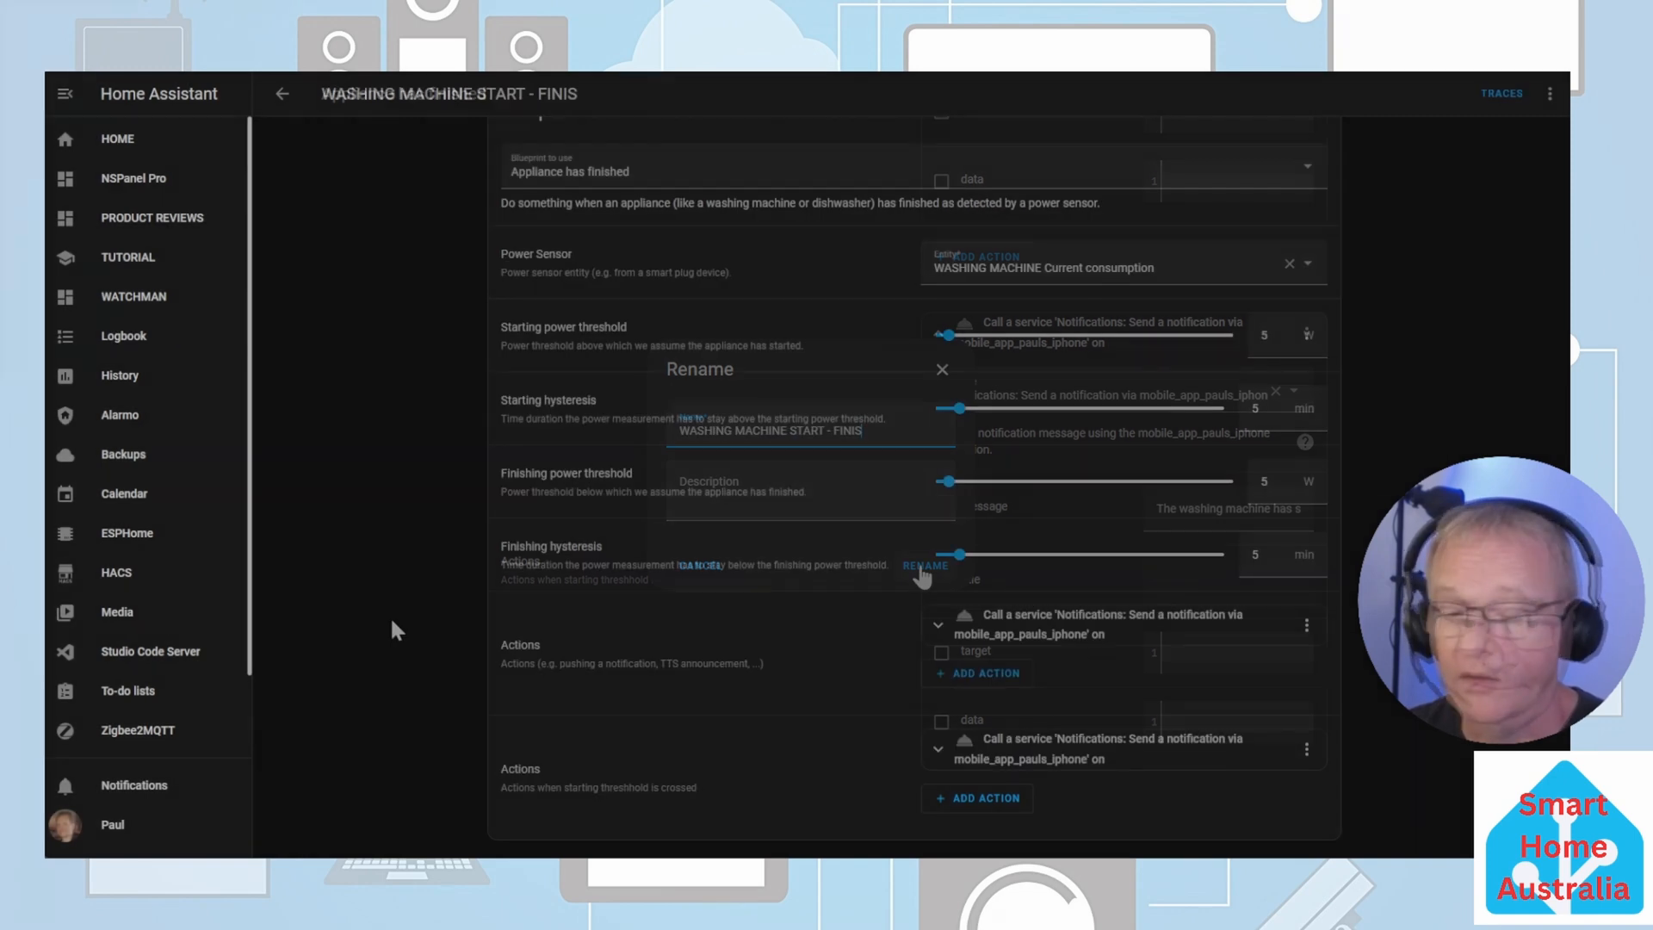